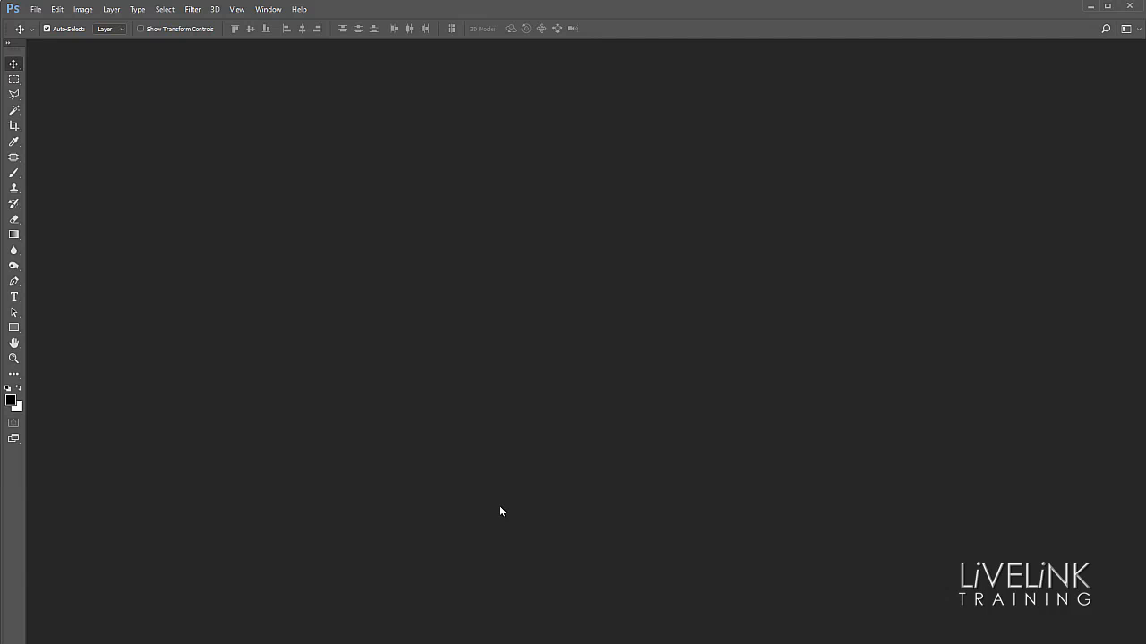
{"action": "mouse_move", "coordinate": [622, 564]}
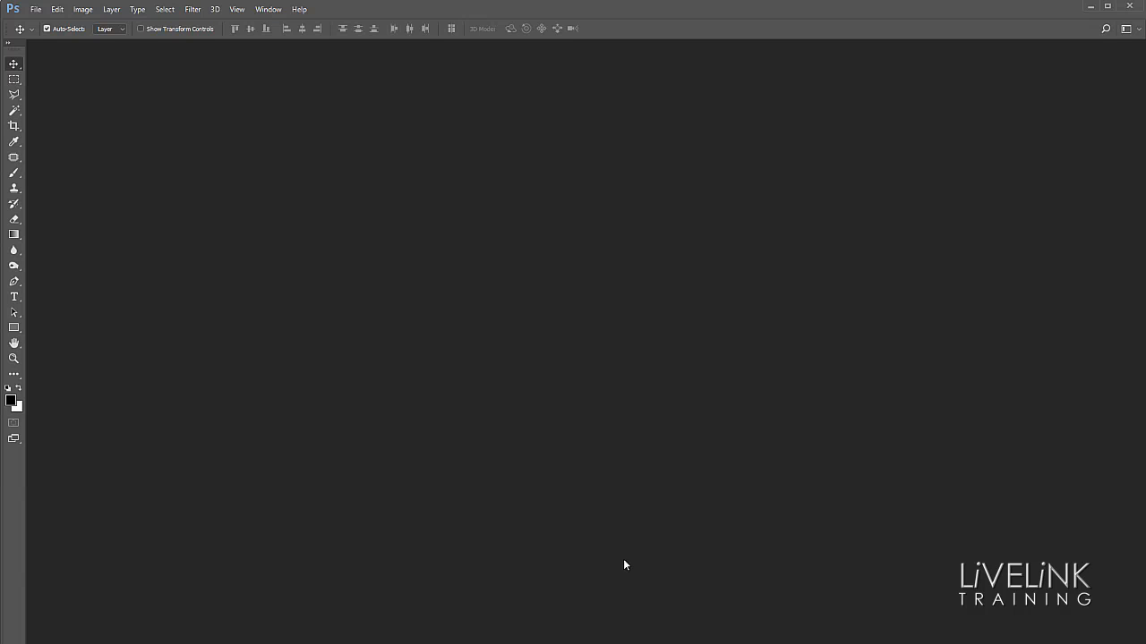
{"action": "mouse_move", "coordinate": [498, 519]}
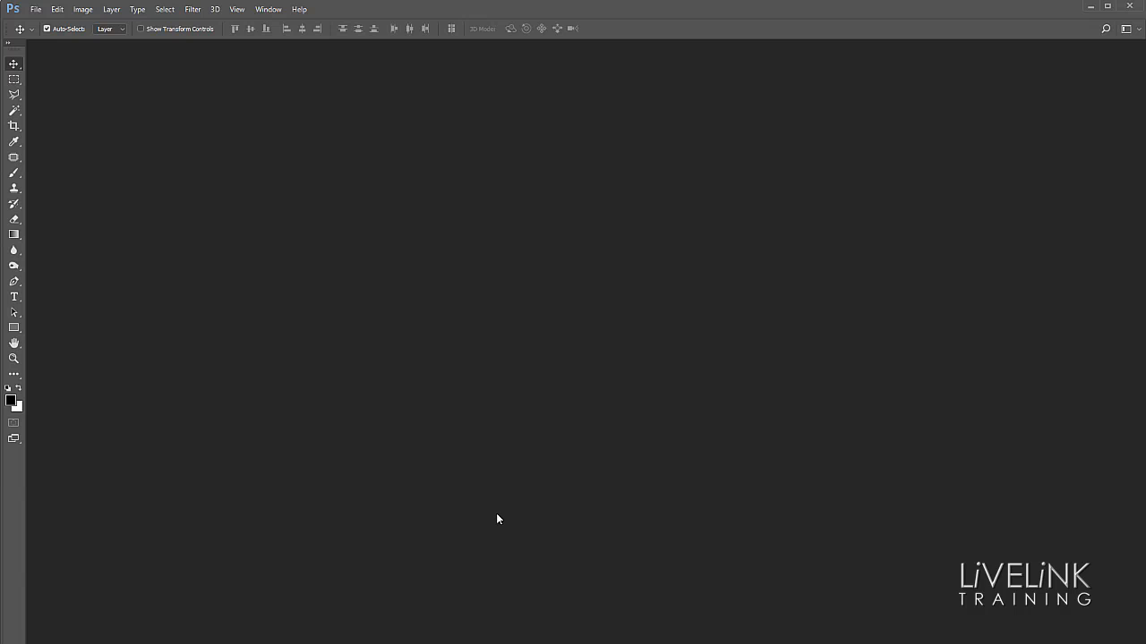
{"action": "mouse_move", "coordinate": [502, 507]}
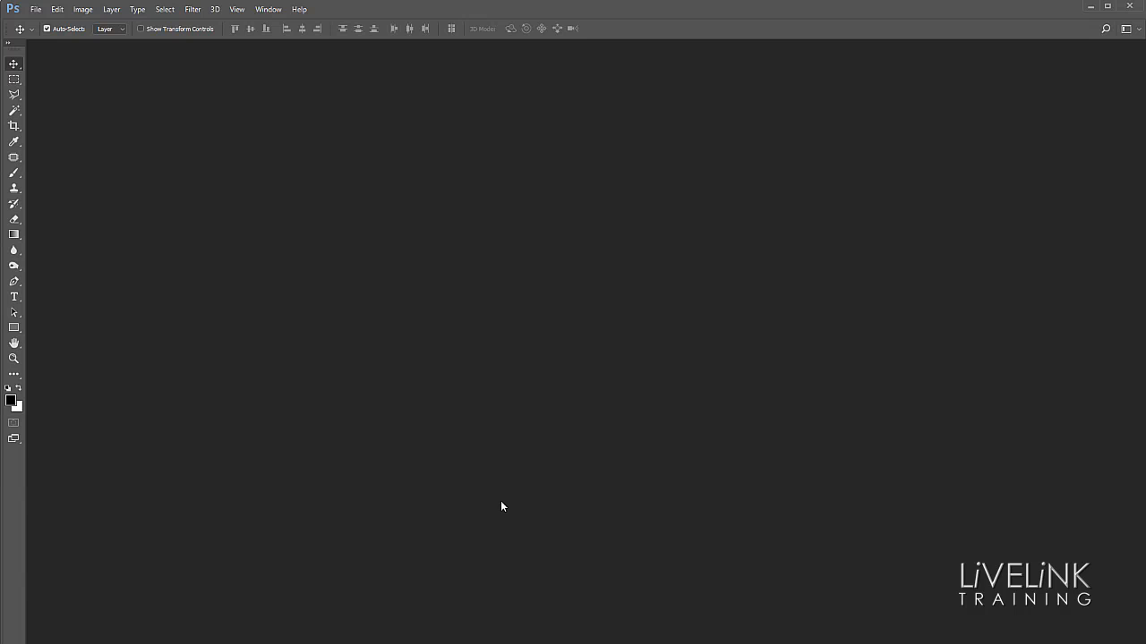
{"action": "mouse_move", "coordinate": [501, 501]}
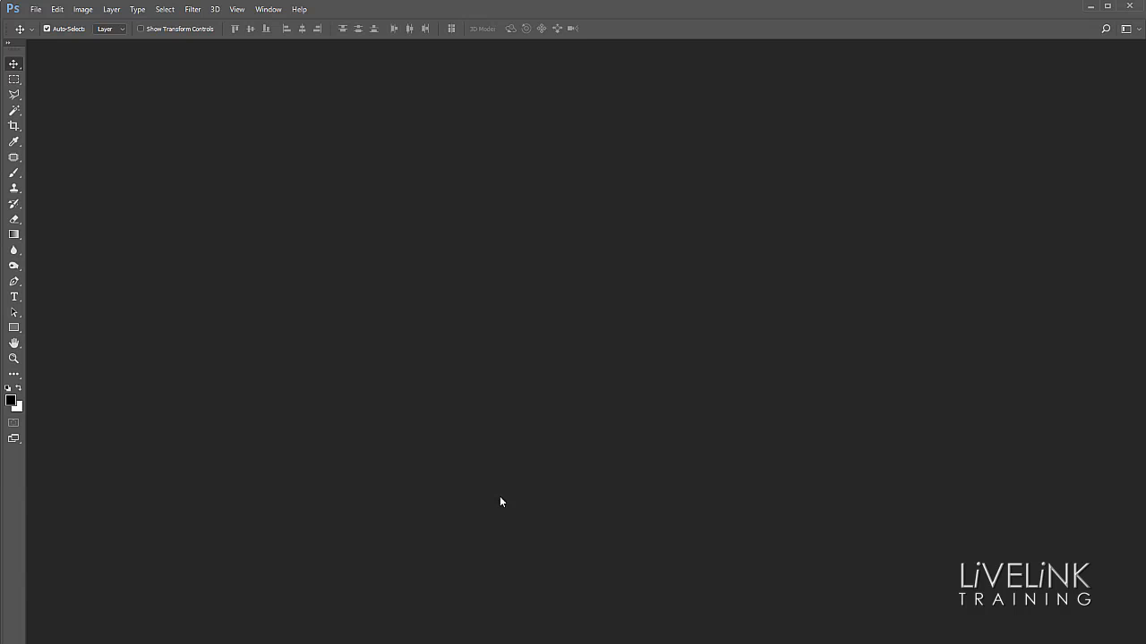
{"action": "mouse_move", "coordinate": [217, 194]}
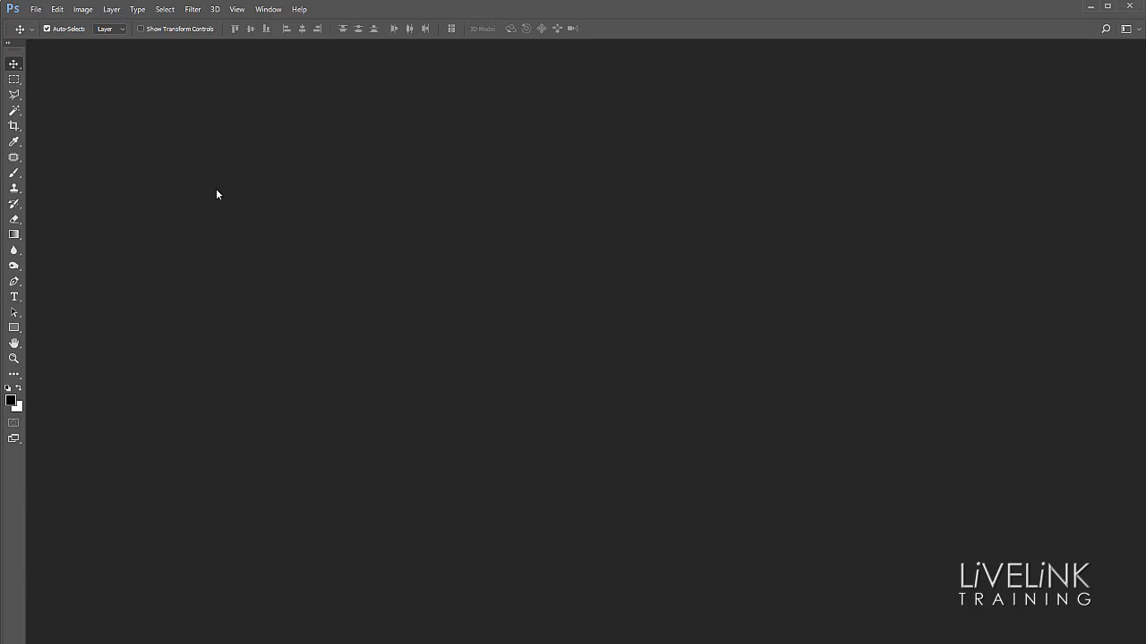
Step: Create a new 5 × 5 inch grayscale document with a white background
{"action": "left_click", "coordinate": [36, 9]}
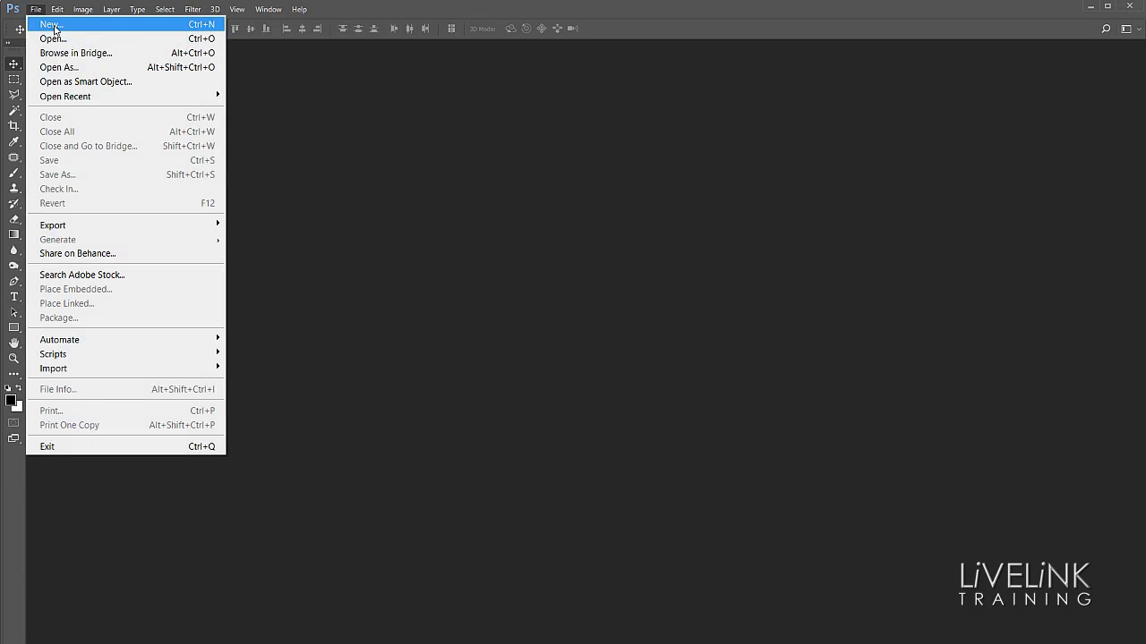
{"action": "mouse_move", "coordinate": [136, 27]}
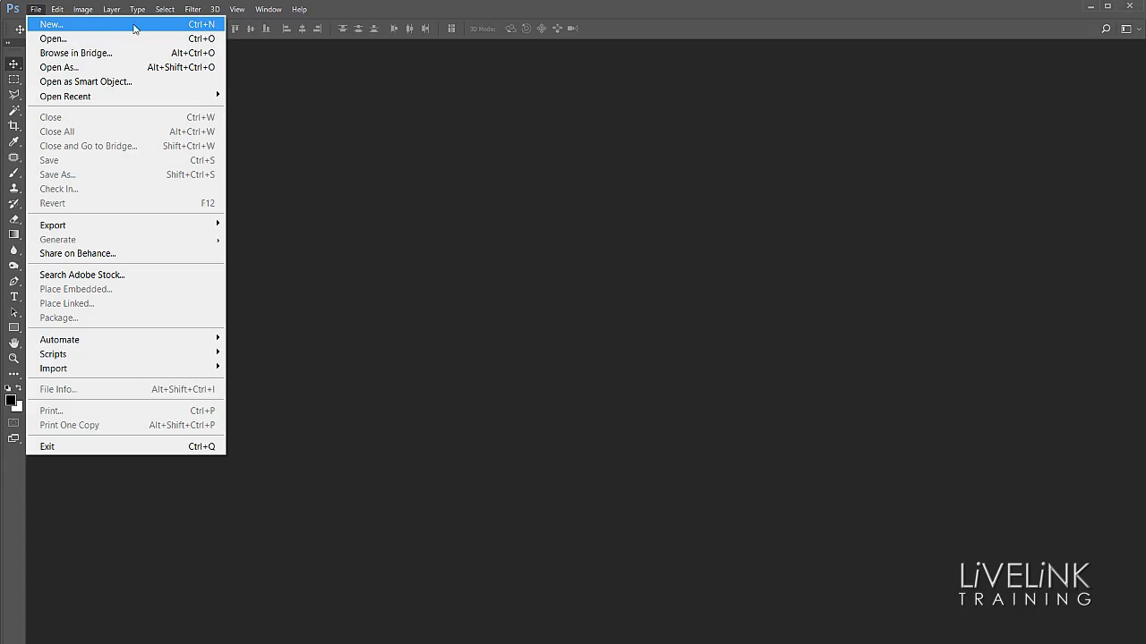
{"action": "mouse_move", "coordinate": [161, 29]}
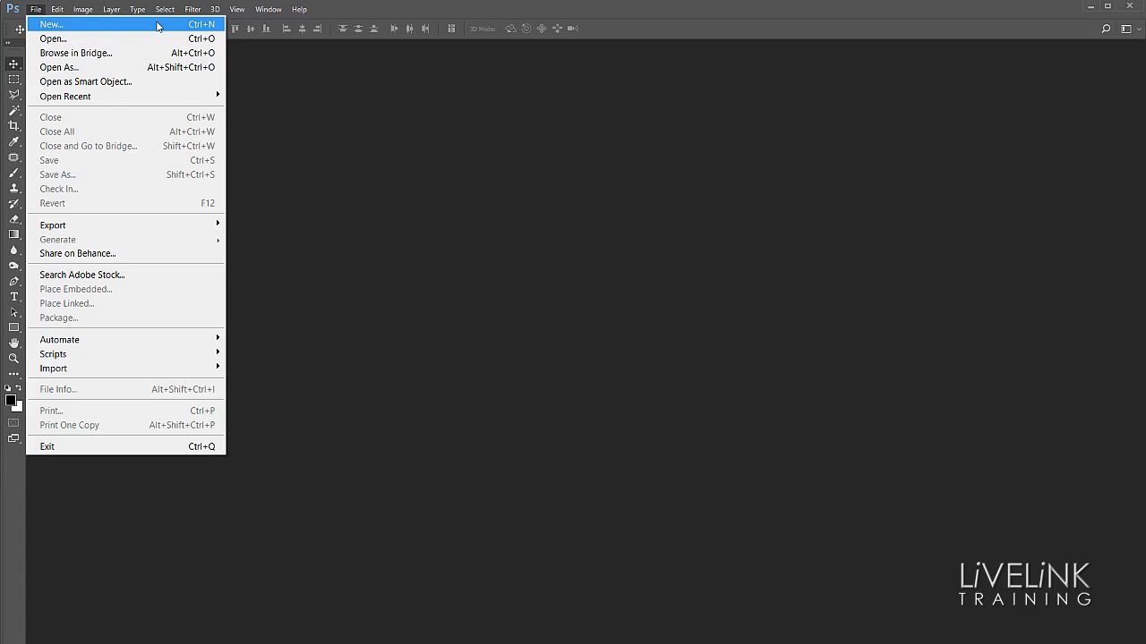
{"action": "key", "text": "Ctrl+N"}
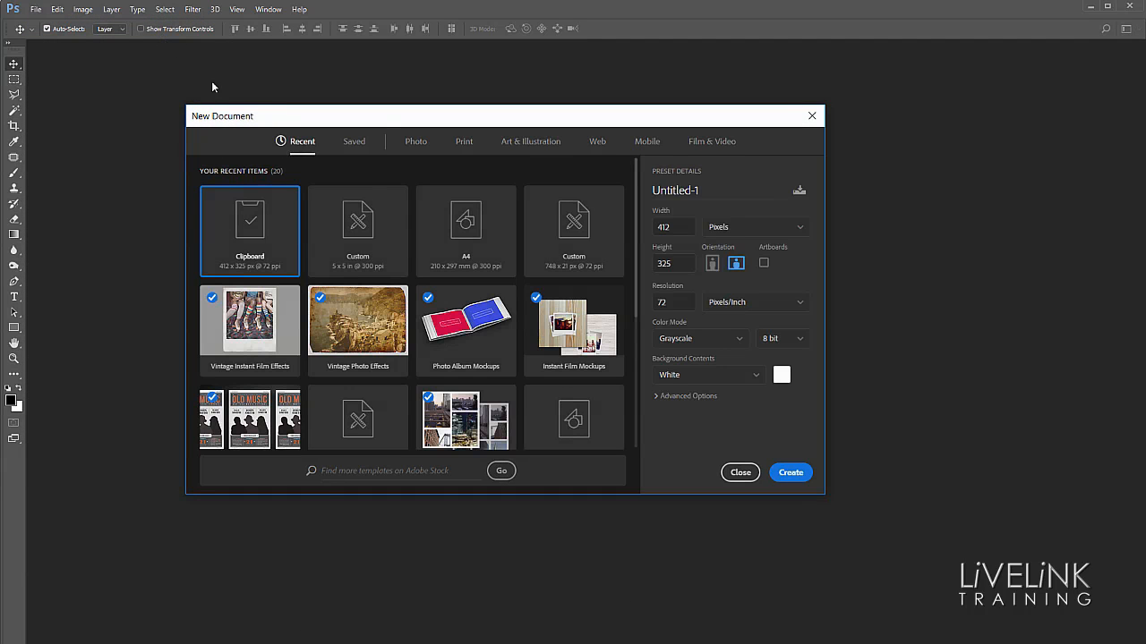
{"action": "mouse_move", "coordinate": [704, 231]}
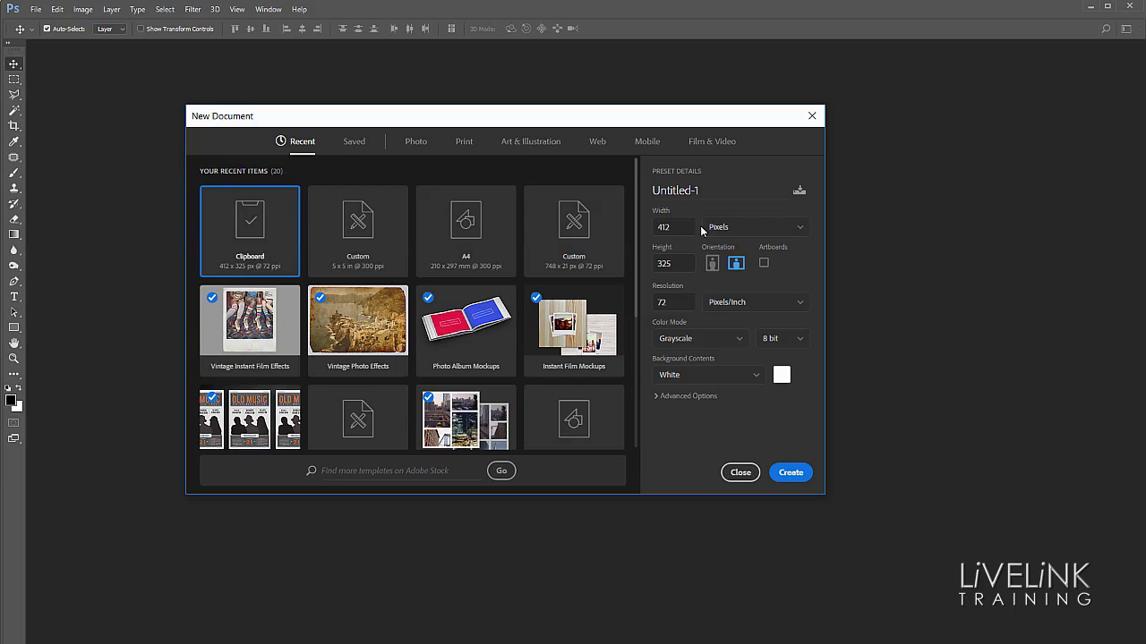
{"action": "left_click", "coordinate": [673, 227]}
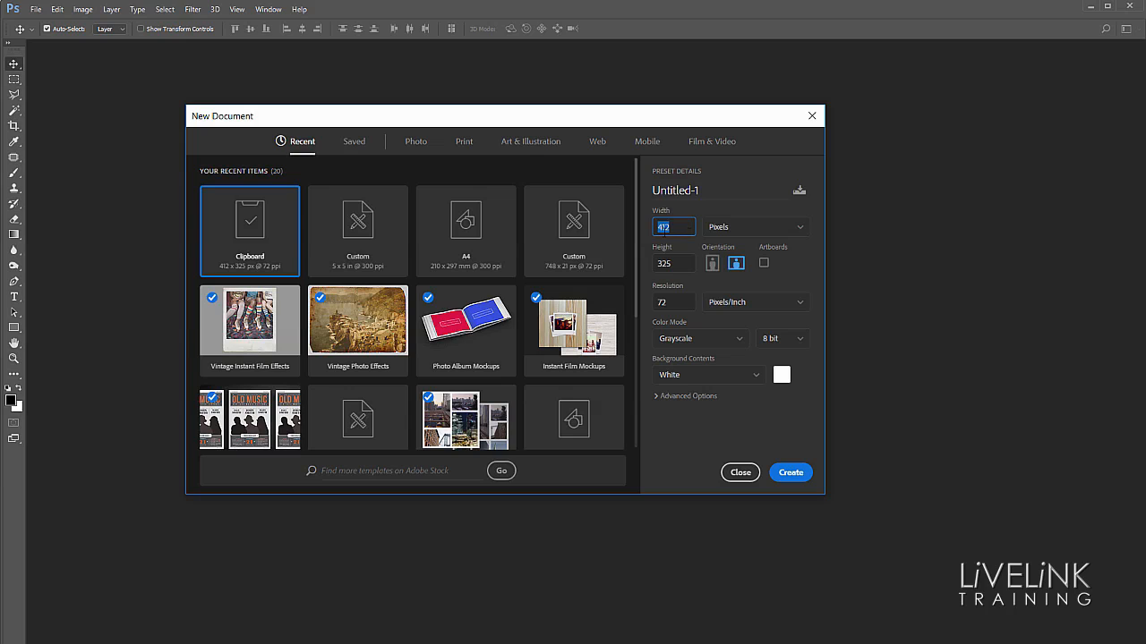
{"action": "left_click", "coordinate": [754, 227]}
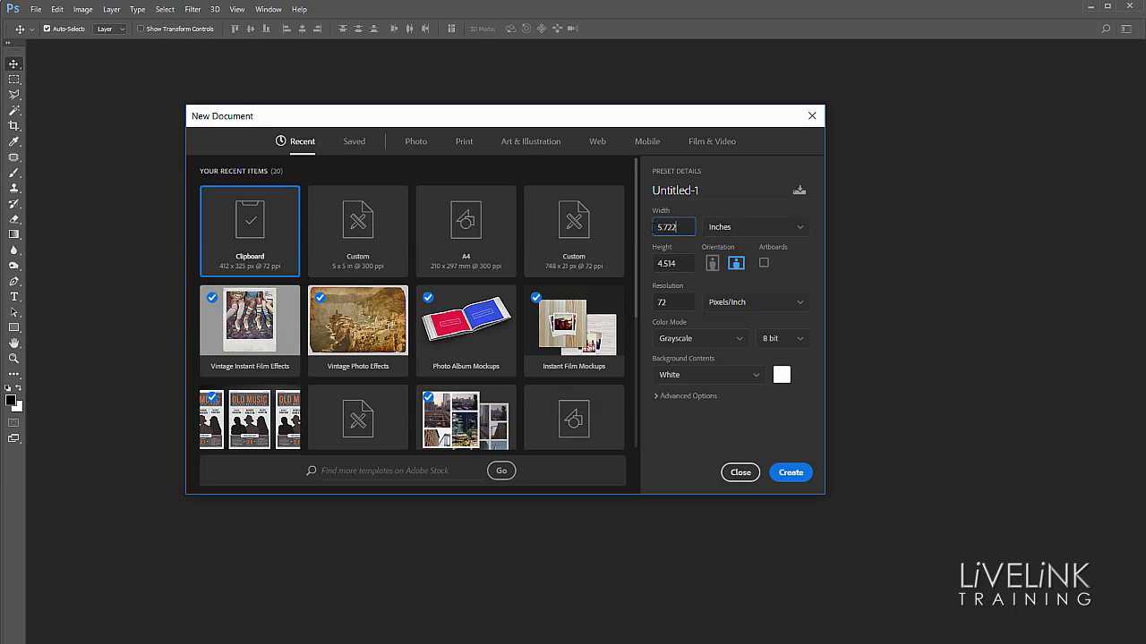
{"action": "type", "text": "5"}
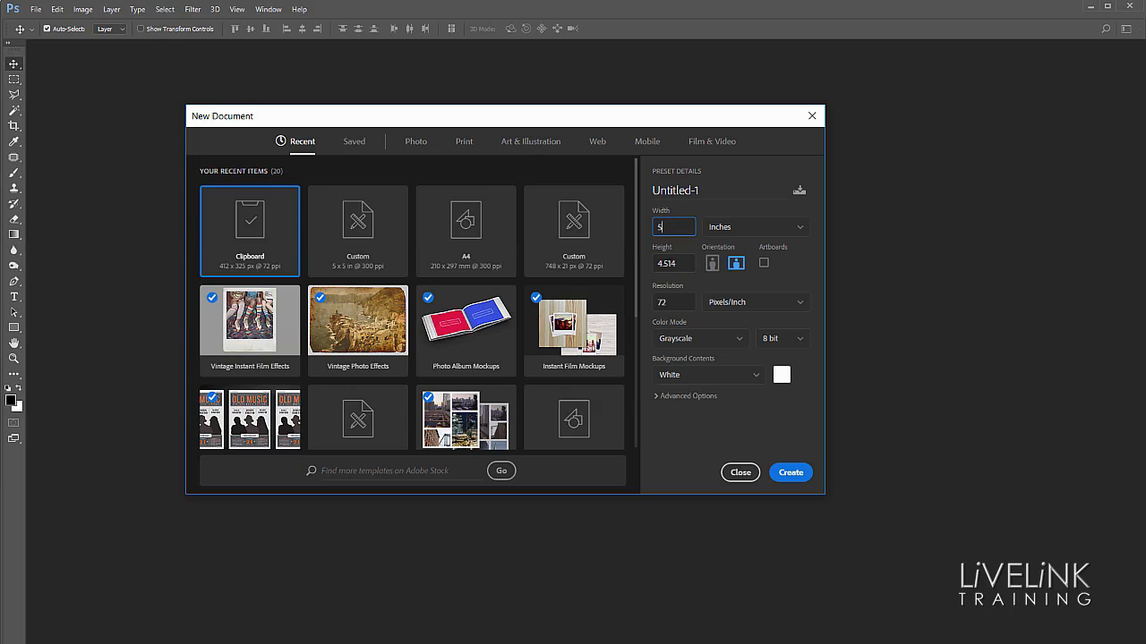
{"action": "left_click", "coordinate": [673, 262]}
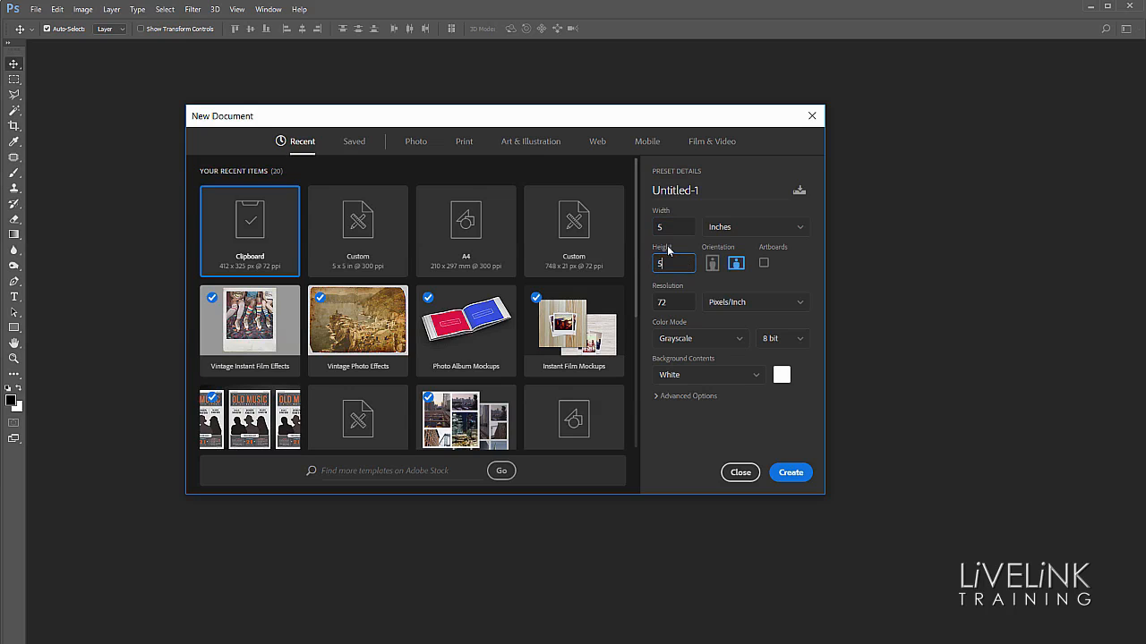
{"action": "mouse_move", "coordinate": [720, 379]}
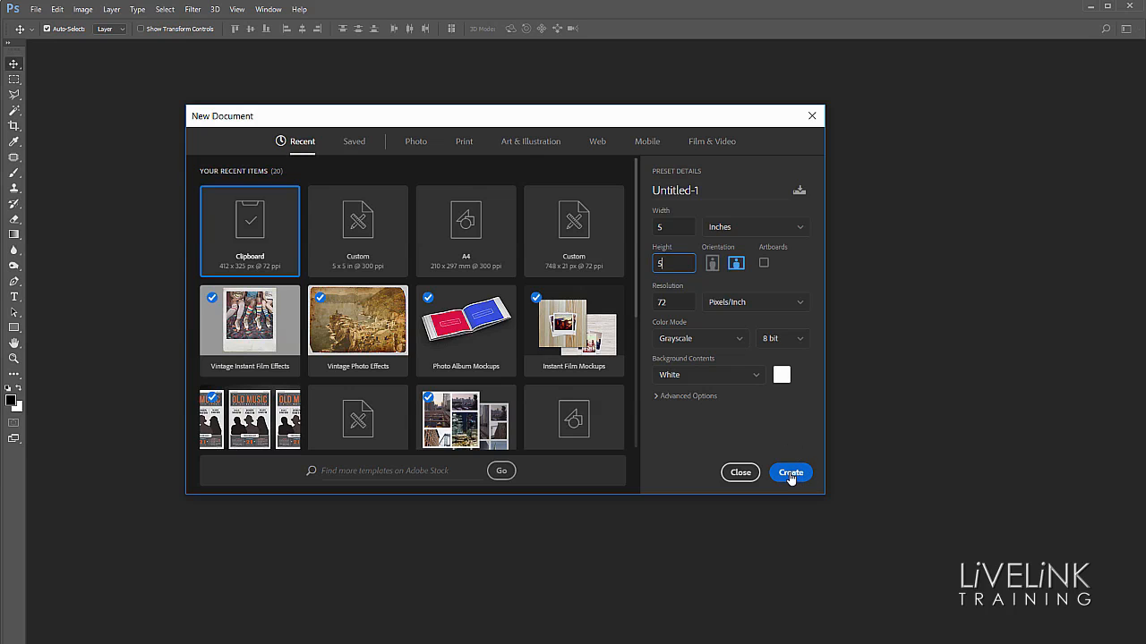
{"action": "left_click", "coordinate": [791, 473]}
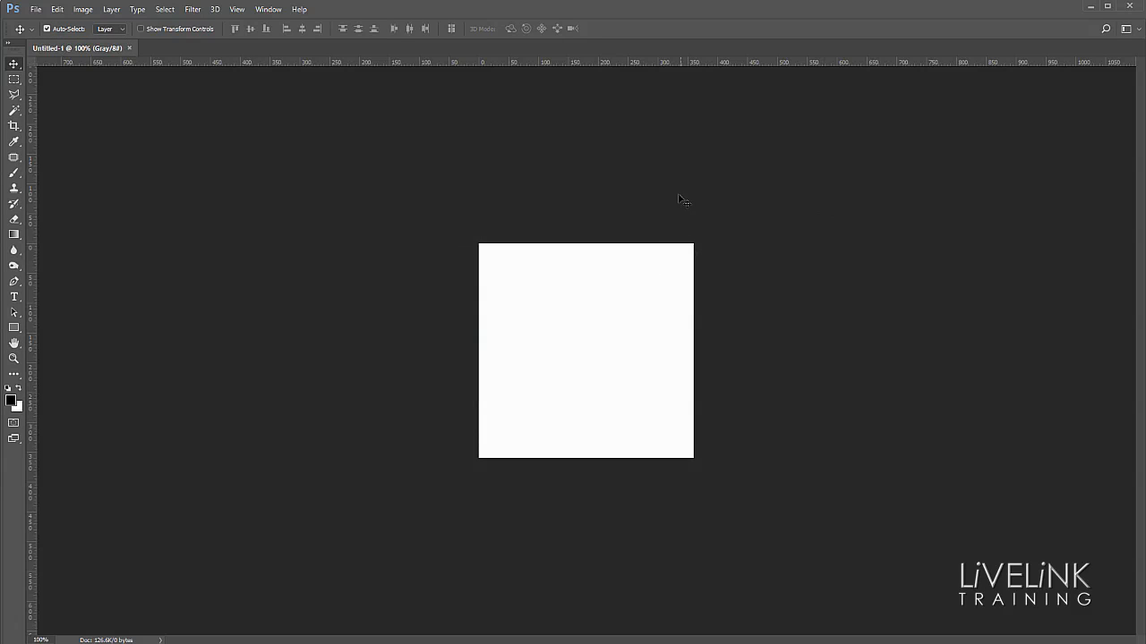
{"action": "mouse_move", "coordinate": [467, 170]}
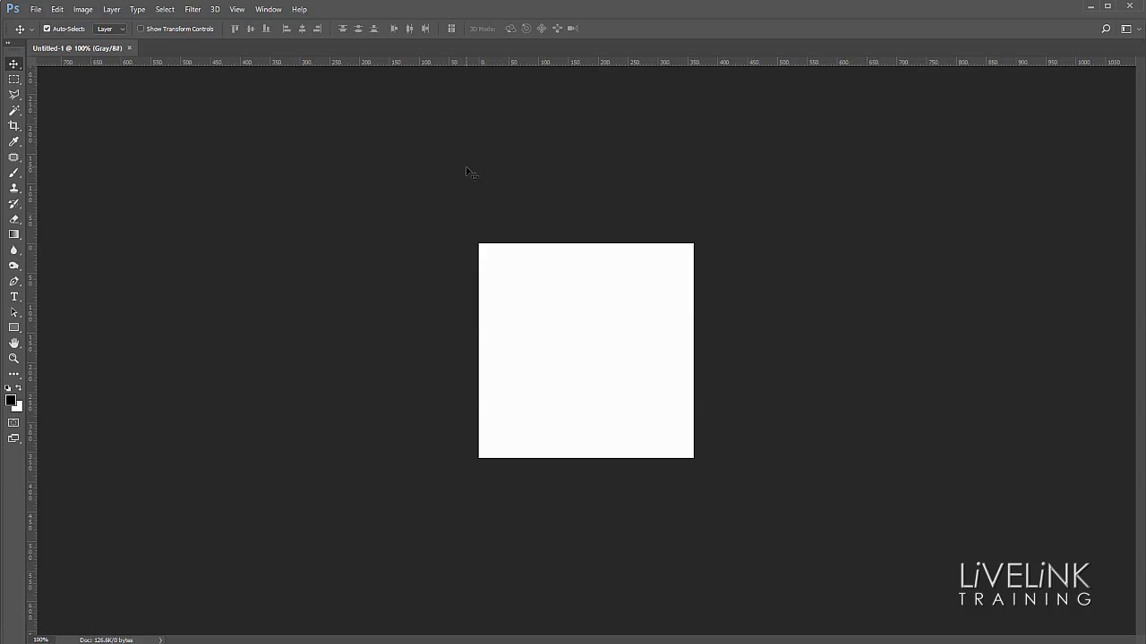
{"action": "mouse_move", "coordinate": [359, 128]}
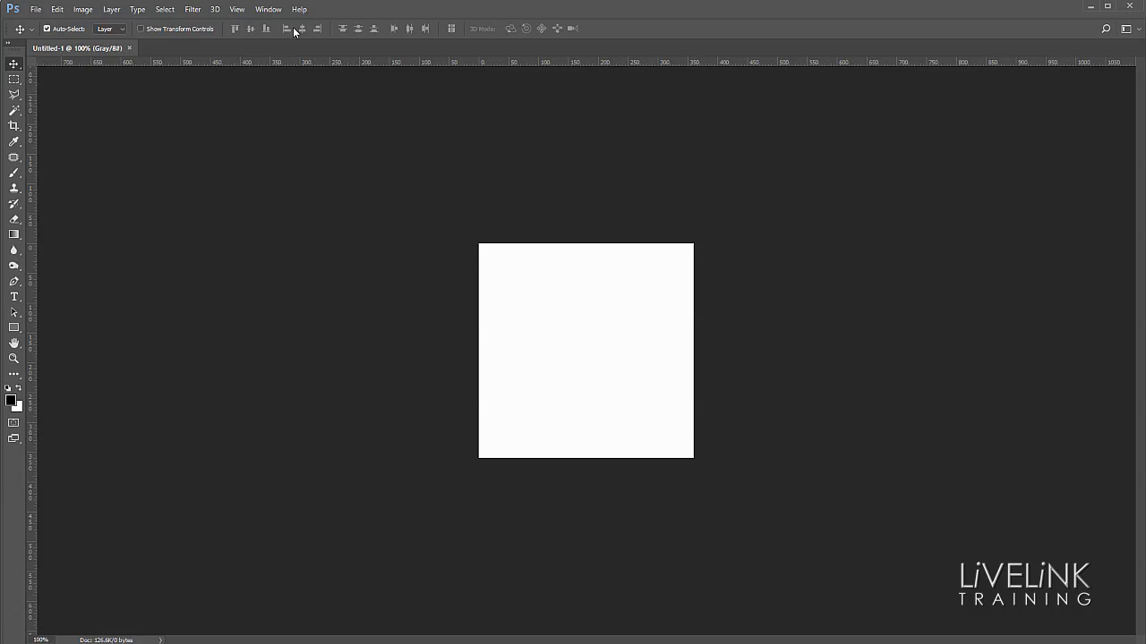
Step: Turn on Smart Guides from the View > Show menu
{"action": "left_click", "coordinate": [238, 10]}
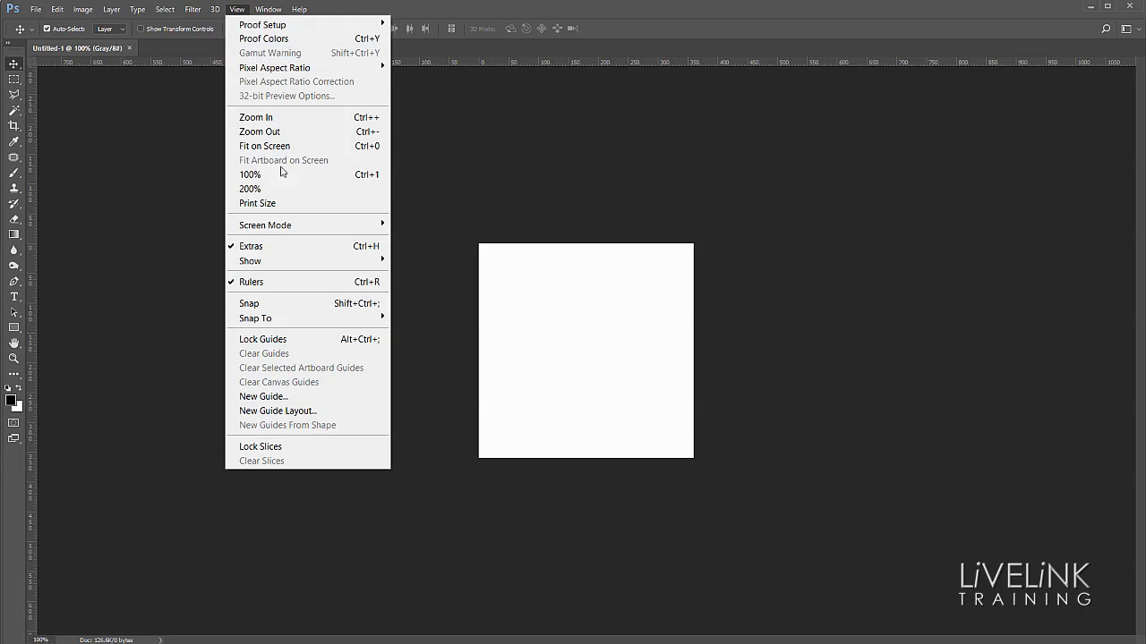
{"action": "mouse_move", "coordinate": [251, 260]}
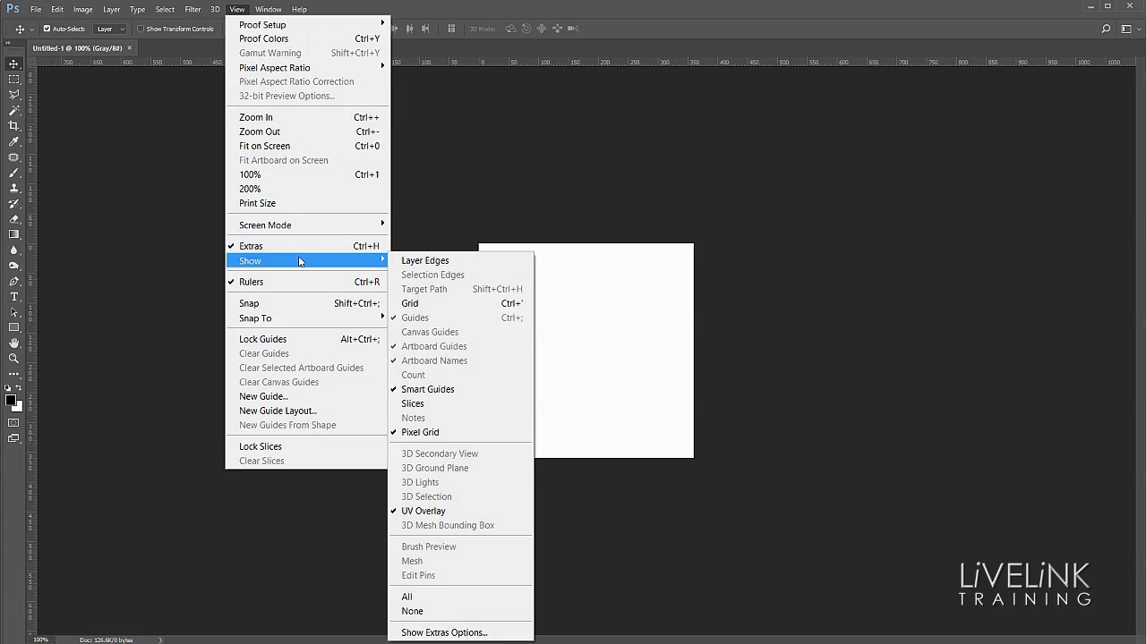
{"action": "mouse_move", "coordinate": [351, 260]}
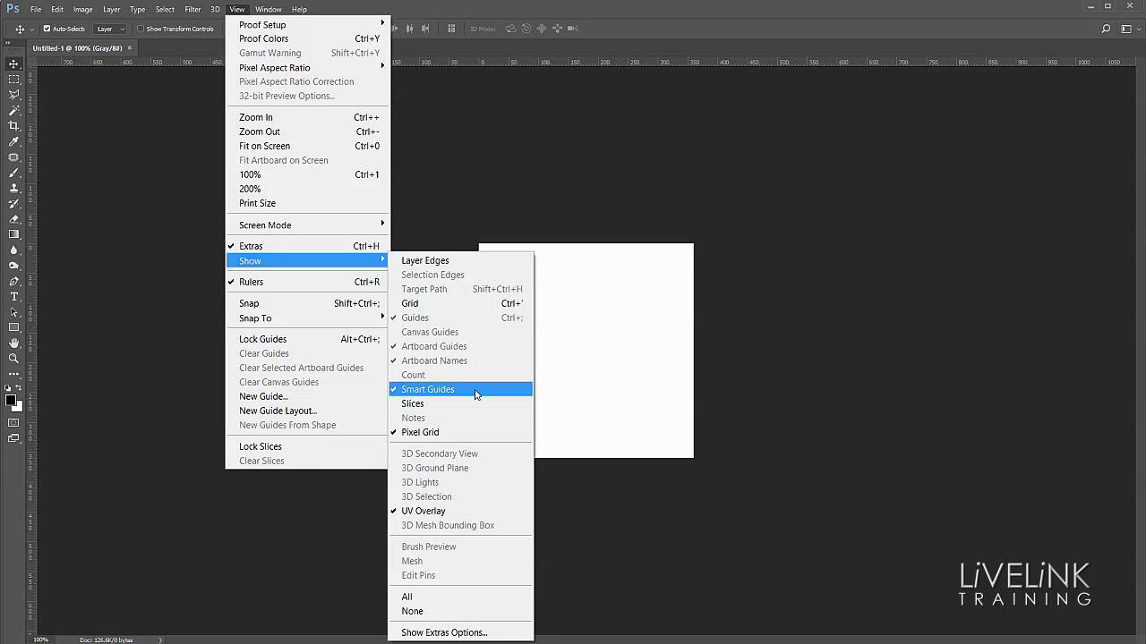
{"action": "left_click", "coordinate": [427, 390]}
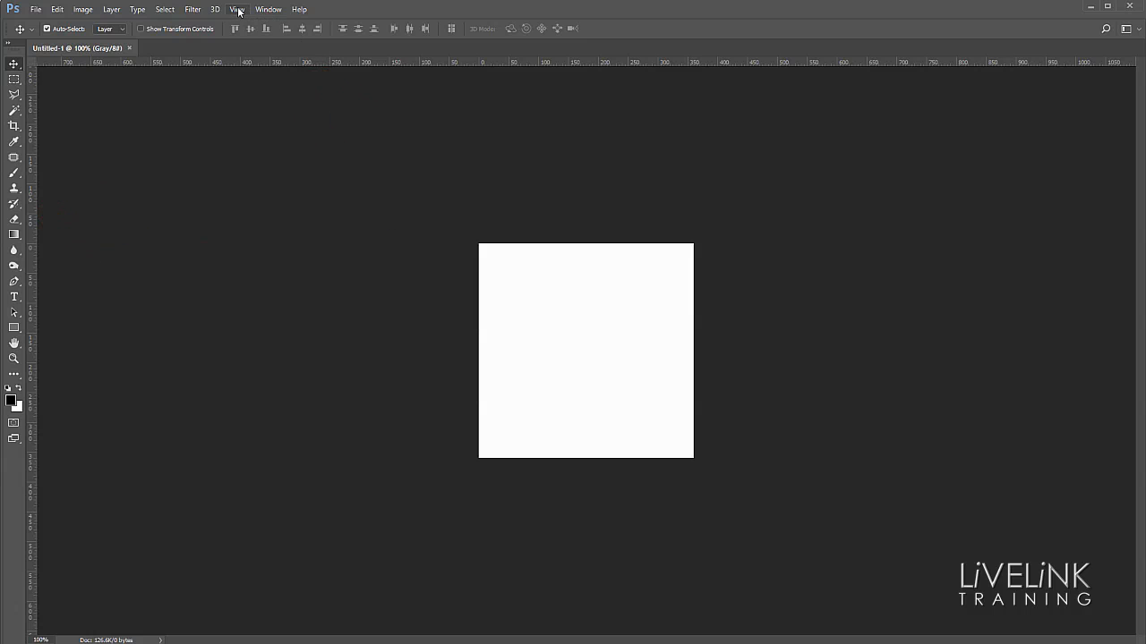
Step: Toggle the rulers off and back on with Ctrl+R so they frame the canvas
{"action": "left_click", "coordinate": [237, 9]}
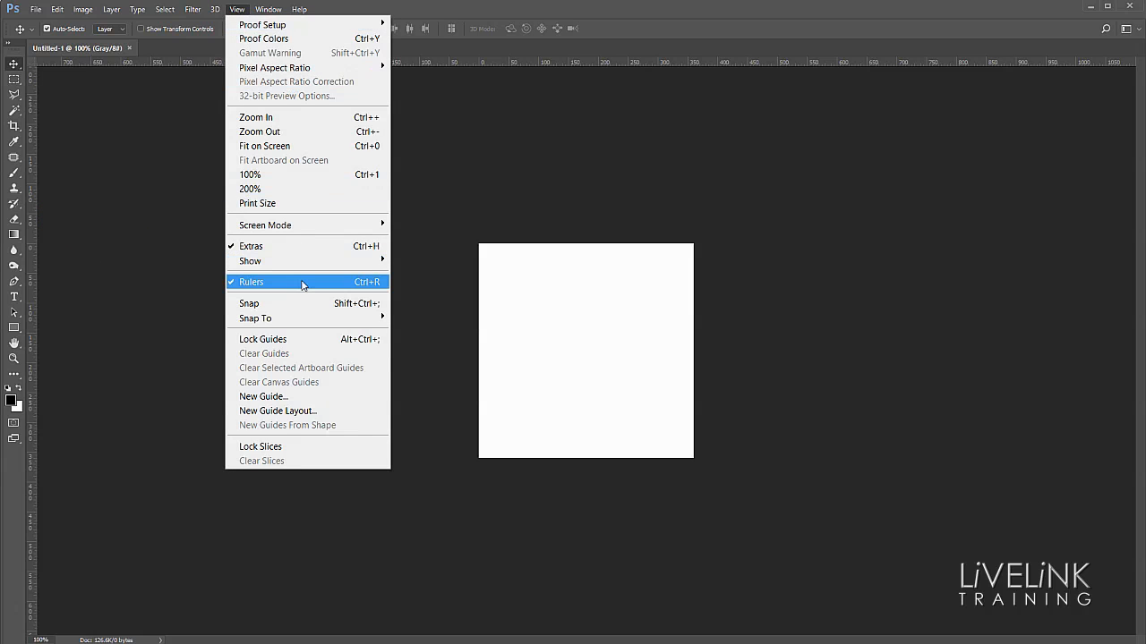
{"action": "left_click", "coordinate": [251, 282]}
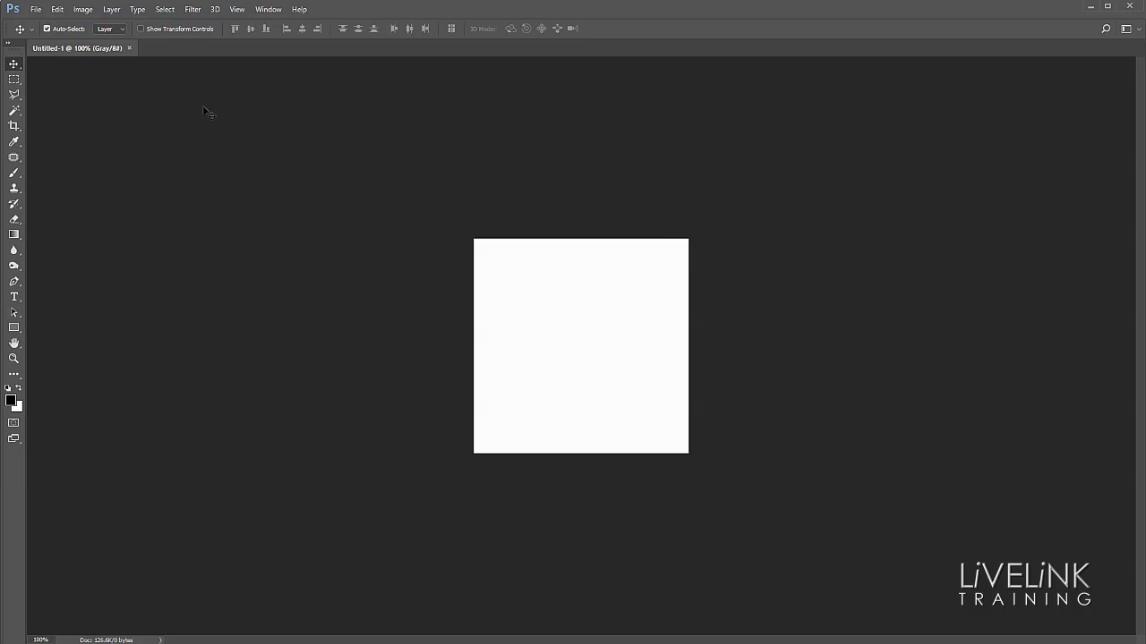
{"action": "mouse_move", "coordinate": [233, 162]}
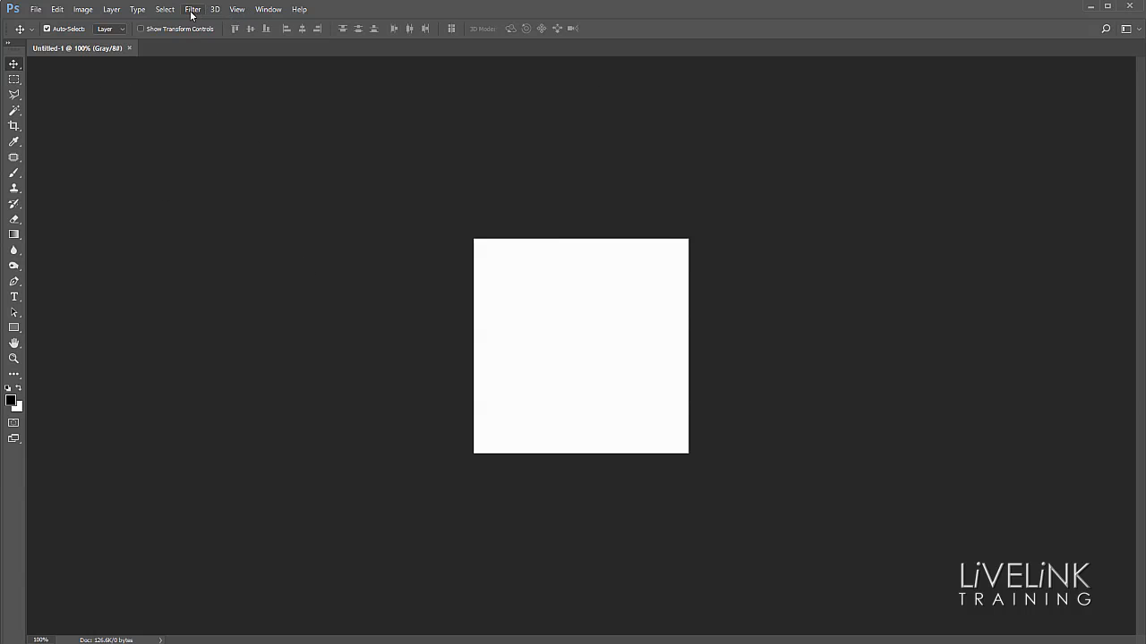
{"action": "left_click", "coordinate": [238, 9]}
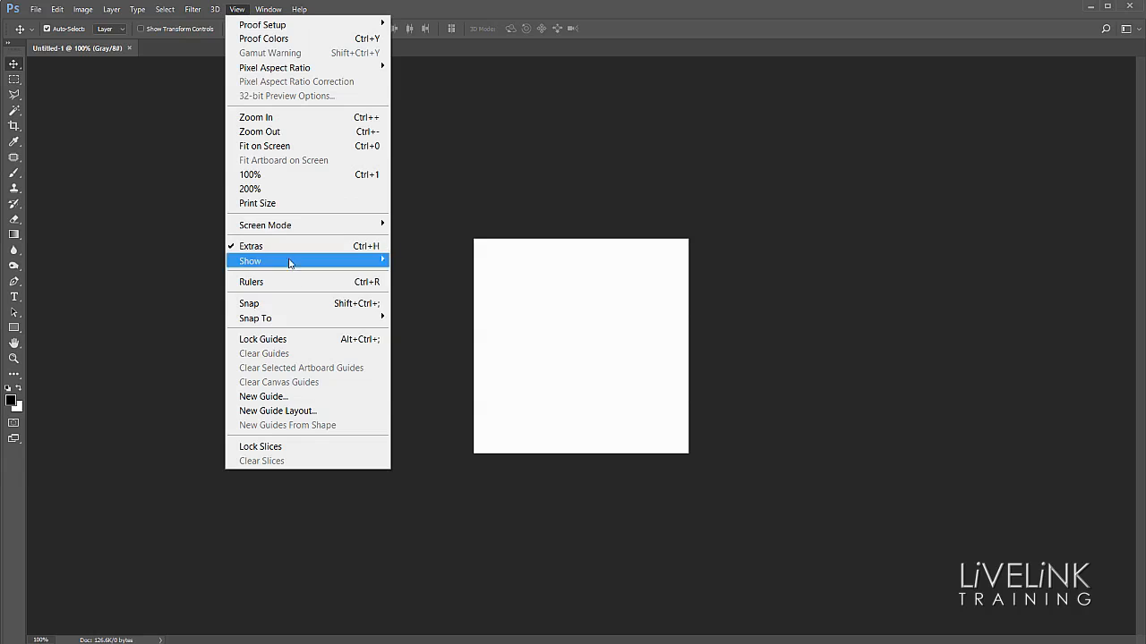
{"action": "mouse_move", "coordinate": [252, 282]}
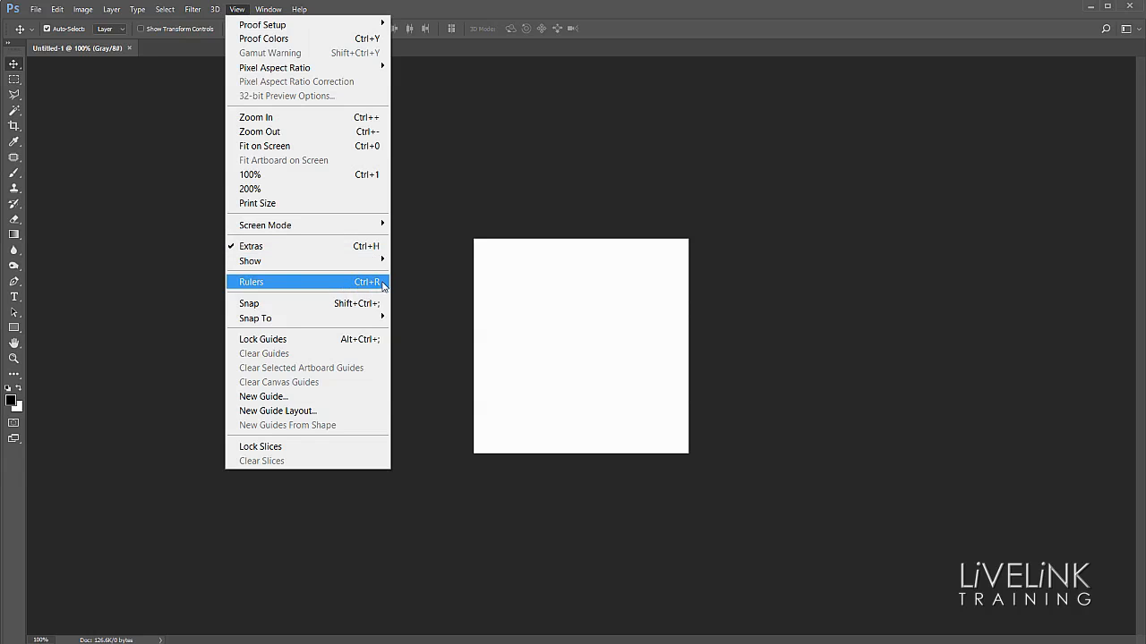
{"action": "key", "text": "Ctrl+R"}
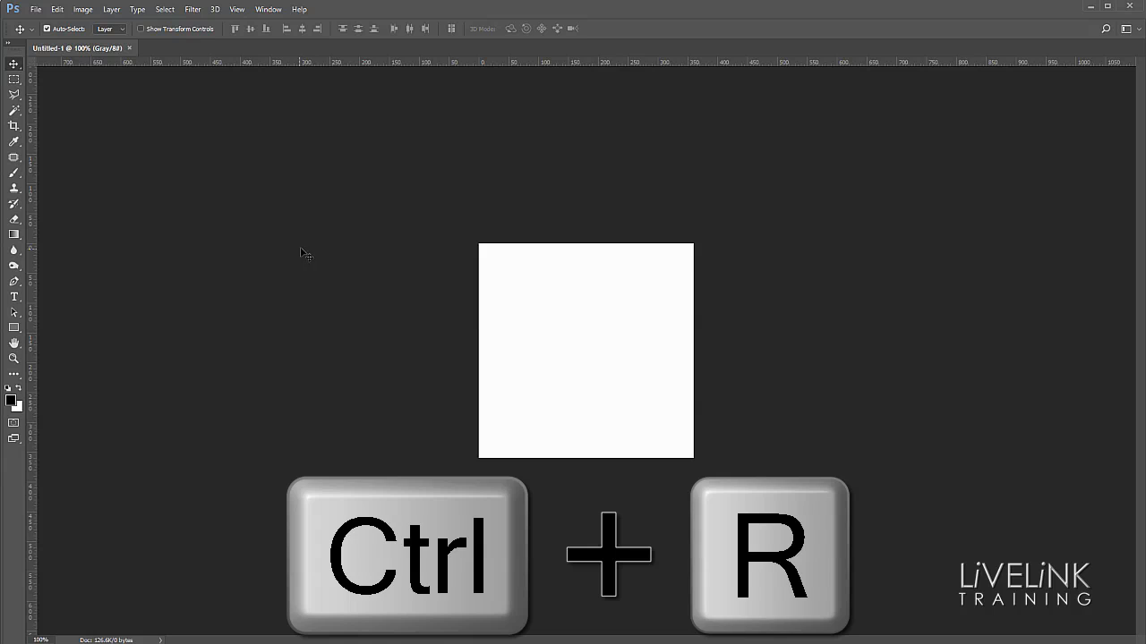
{"action": "key", "text": "ctrl+r"}
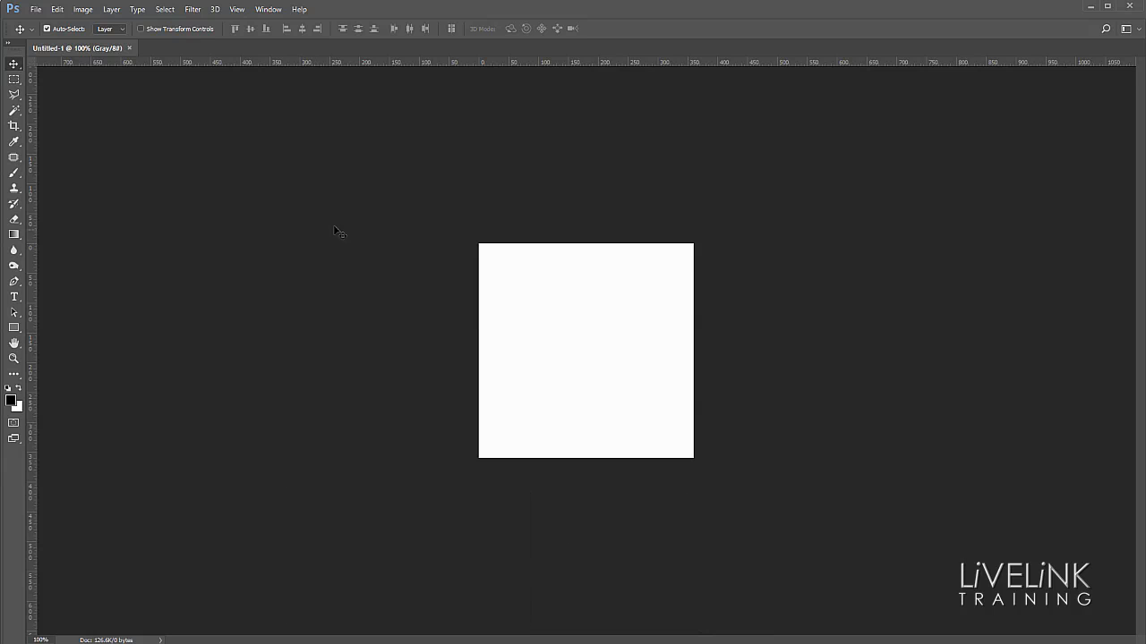
{"action": "mouse_move", "coordinate": [476, 73]}
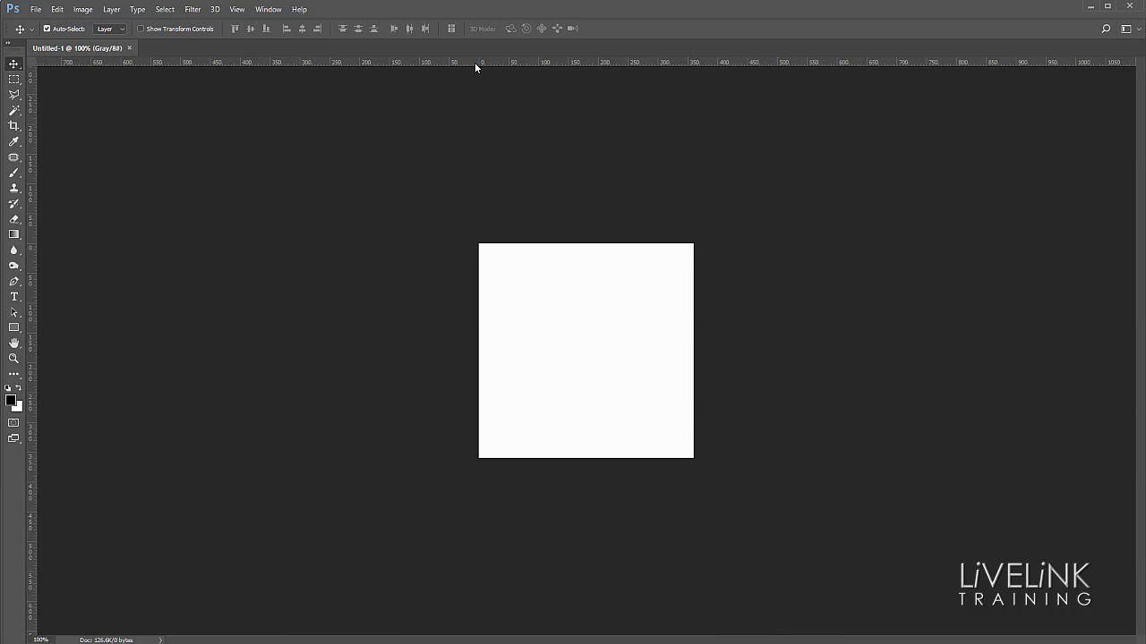
{"action": "mouse_move", "coordinate": [463, 67]}
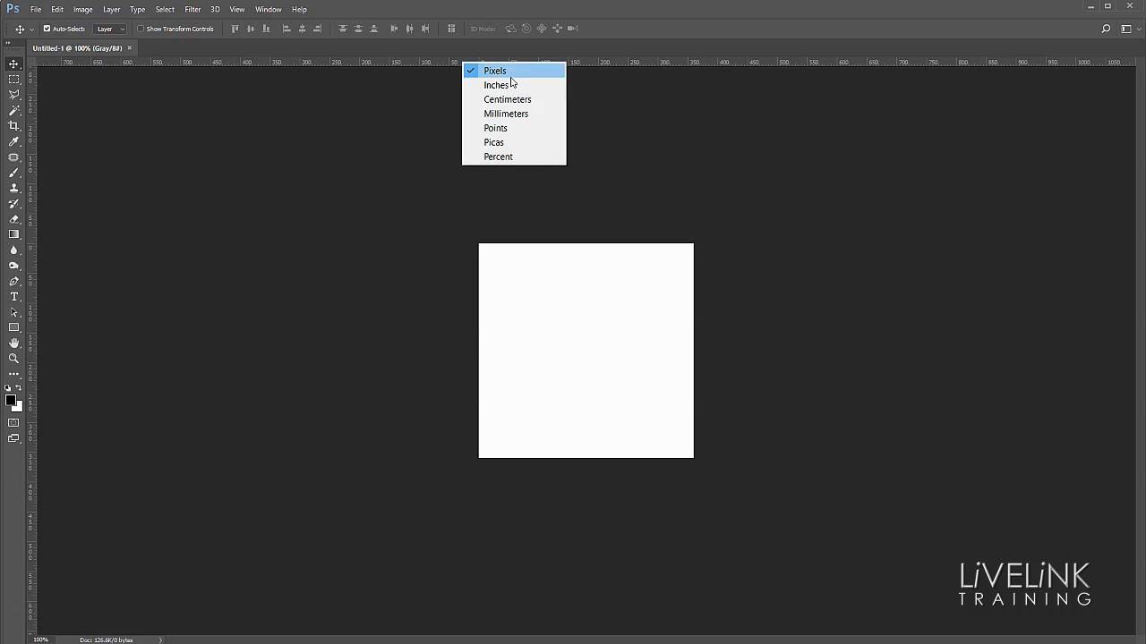
{"action": "mouse_move", "coordinate": [502, 74]}
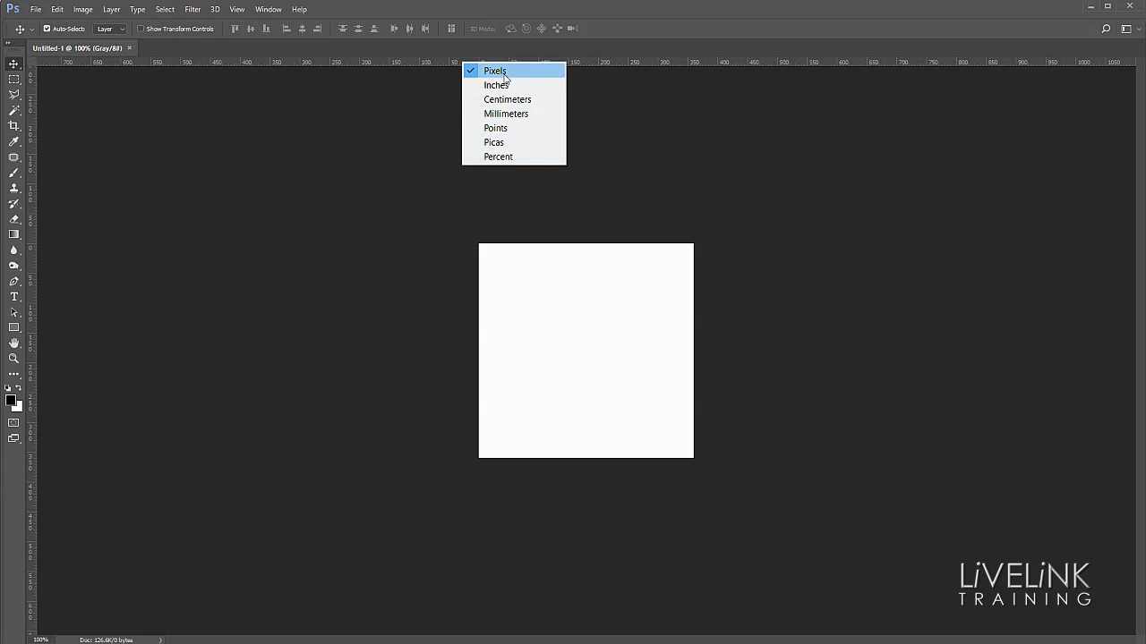
{"action": "mouse_move", "coordinate": [498, 142]}
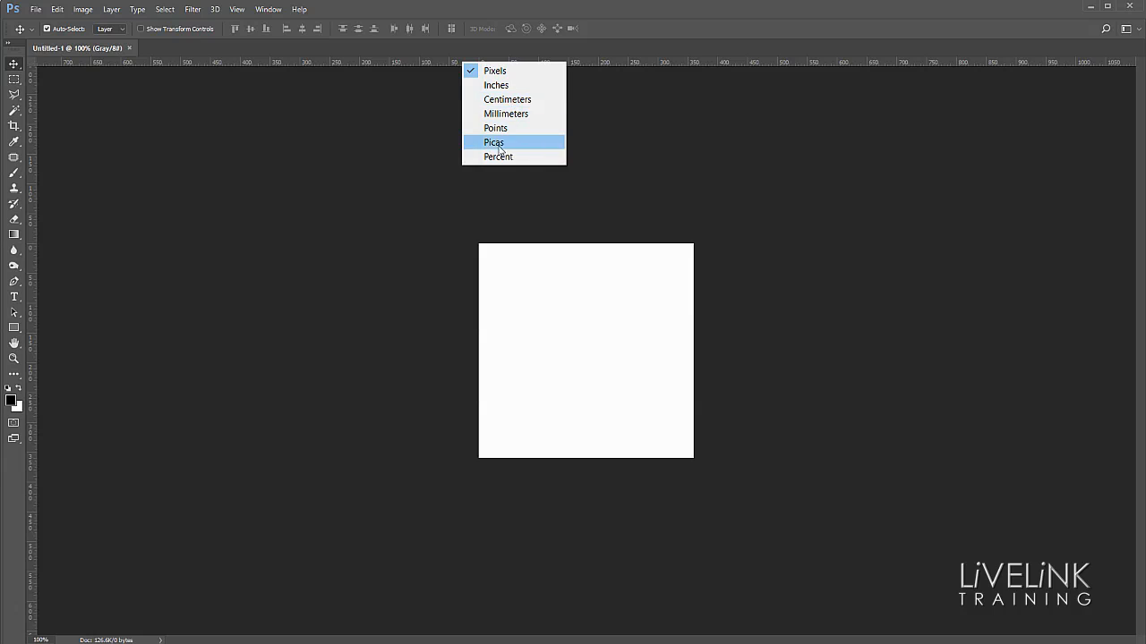
{"action": "mouse_move", "coordinate": [518, 72]}
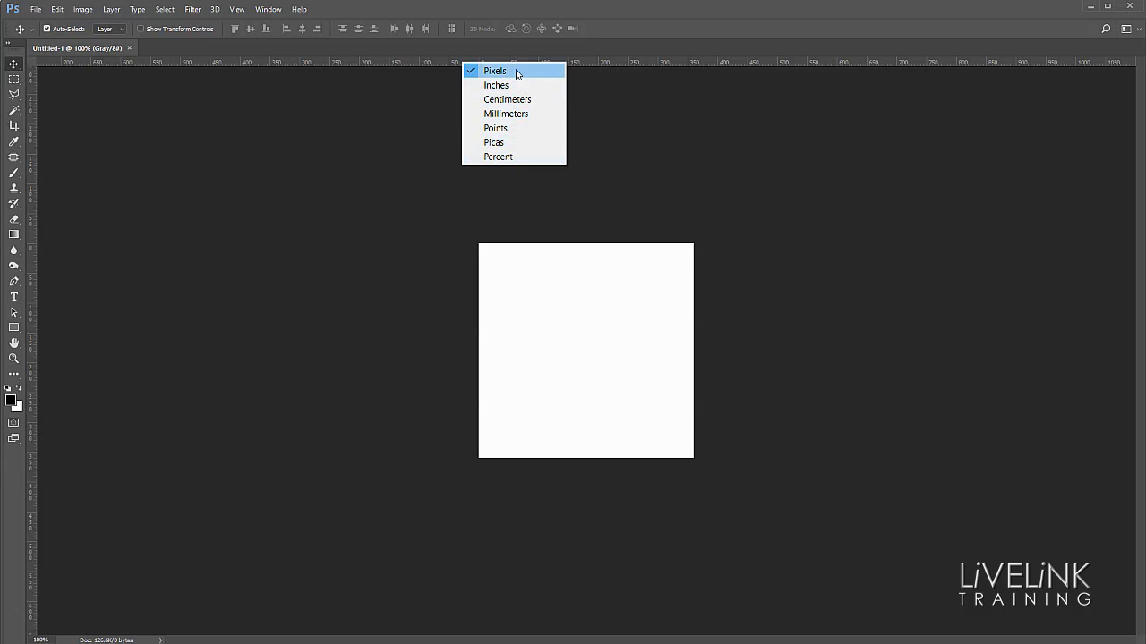
{"action": "left_click", "coordinate": [493, 70]}
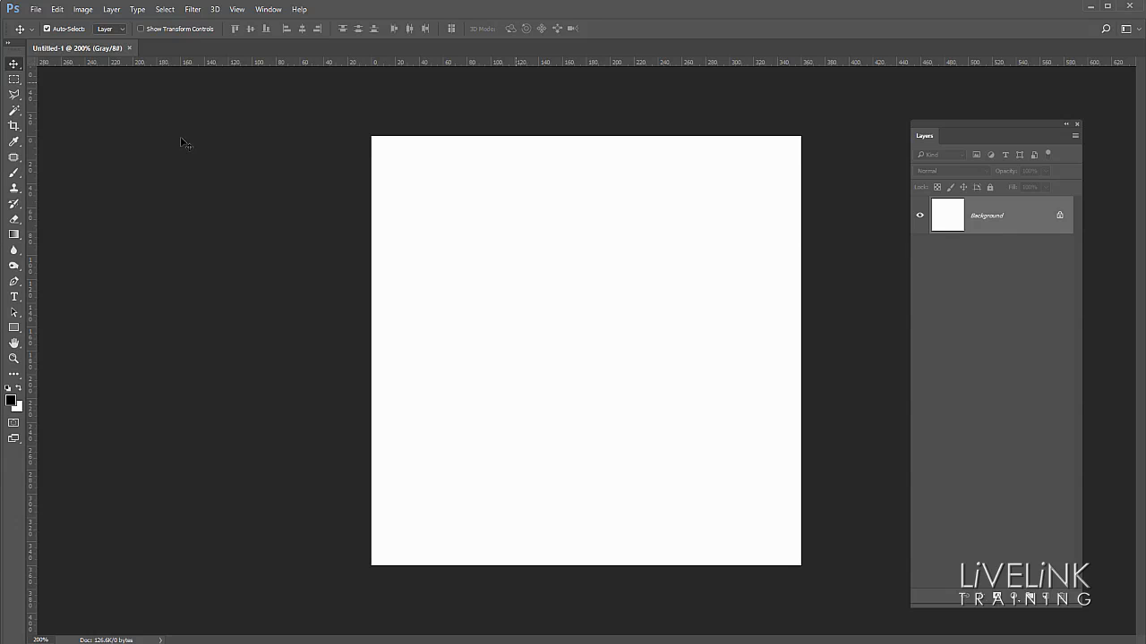
{"action": "mouse_move", "coordinate": [177, 78]}
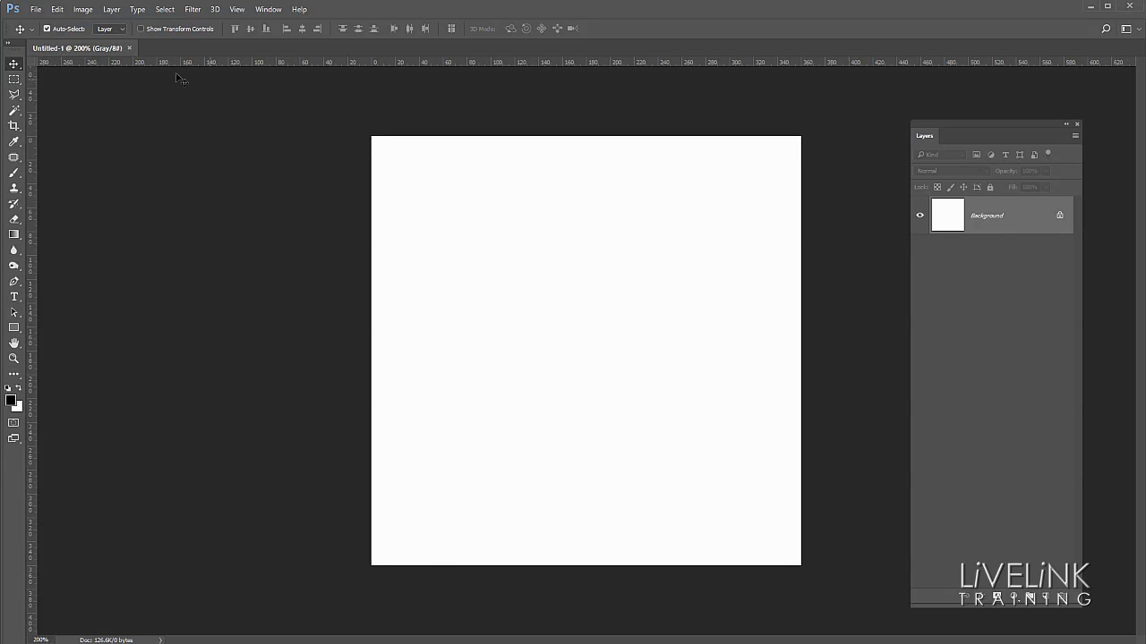
{"action": "mouse_move", "coordinate": [12, 340]}
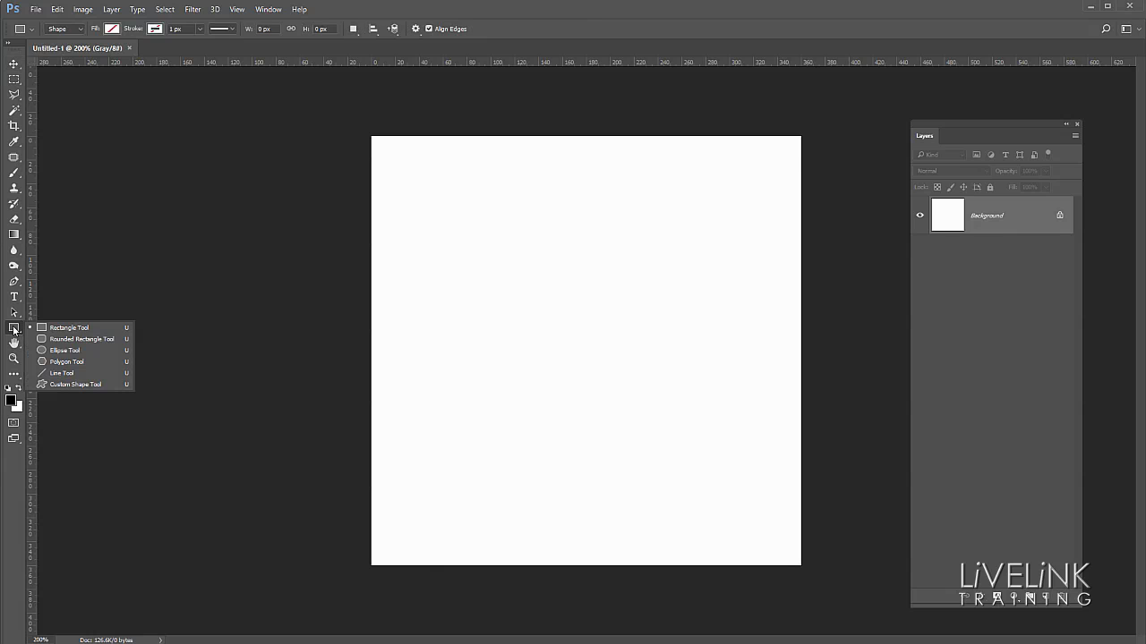
{"action": "mouse_move", "coordinate": [95, 328]}
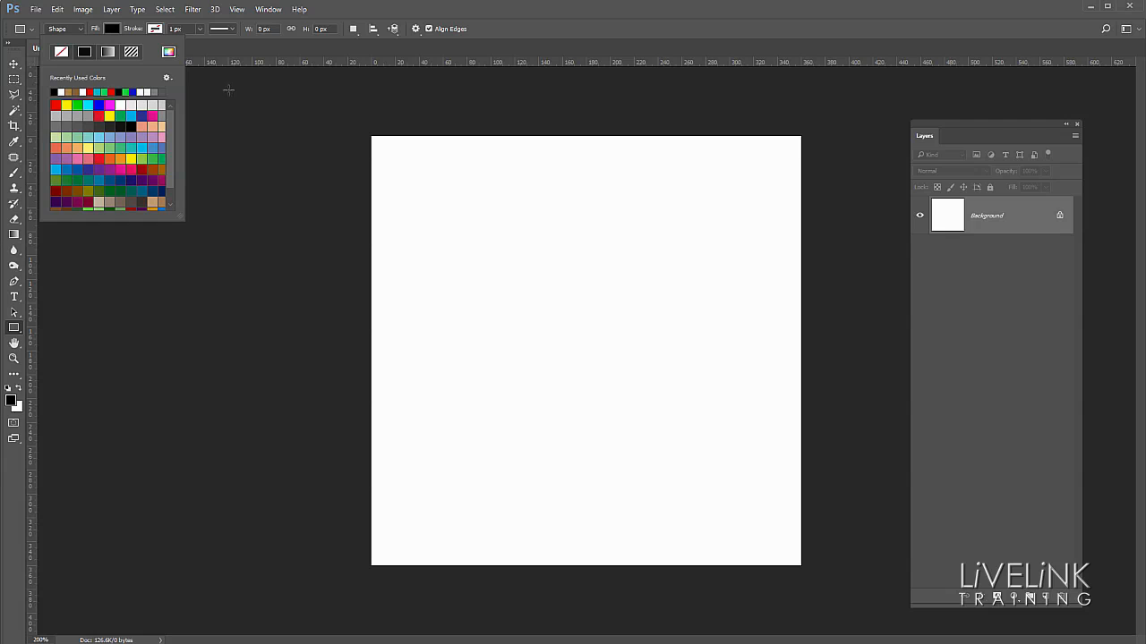
{"action": "mouse_move", "coordinate": [403, 165]}
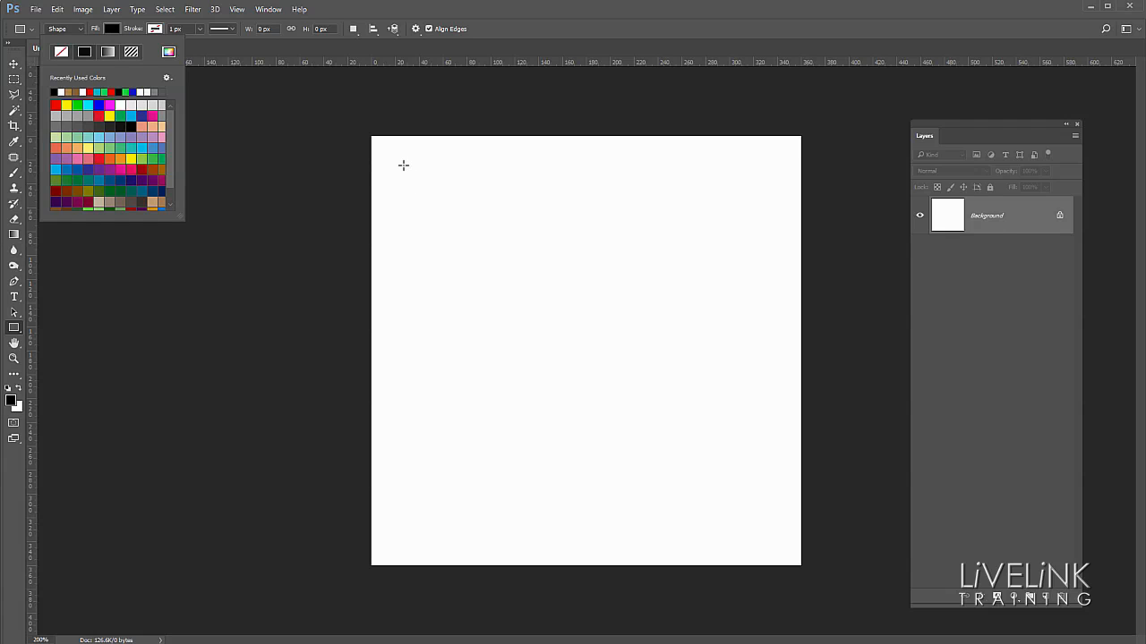
Step: Draw a 98 × 98 px black square near the canvas's top-left corner
{"action": "left_click_drag", "start_coordinate": [402, 166], "coordinate": [445, 222]}
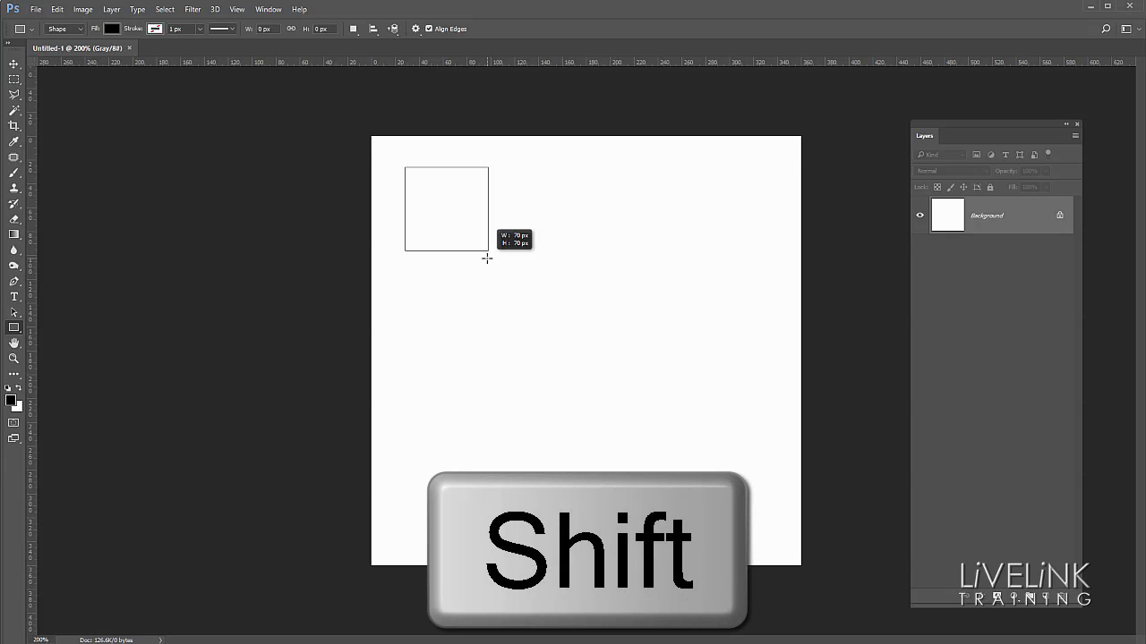
{"action": "left_click_drag", "start_coordinate": [487, 260], "coordinate": [526, 283]}
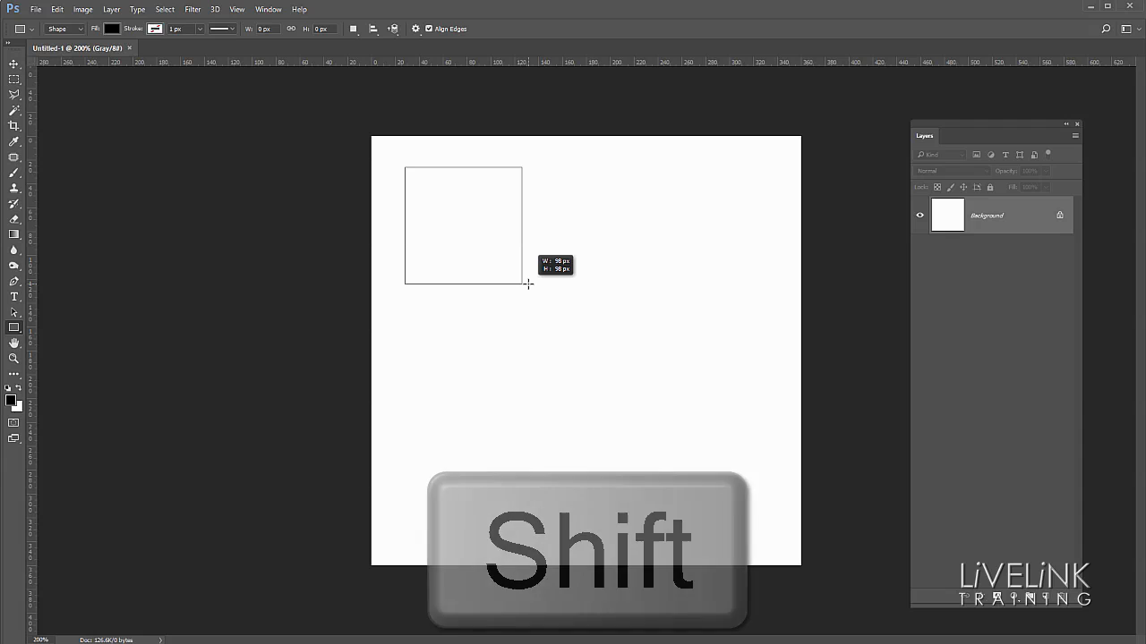
{"action": "left_click_drag", "start_coordinate": [404, 167], "coordinate": [524, 285]}
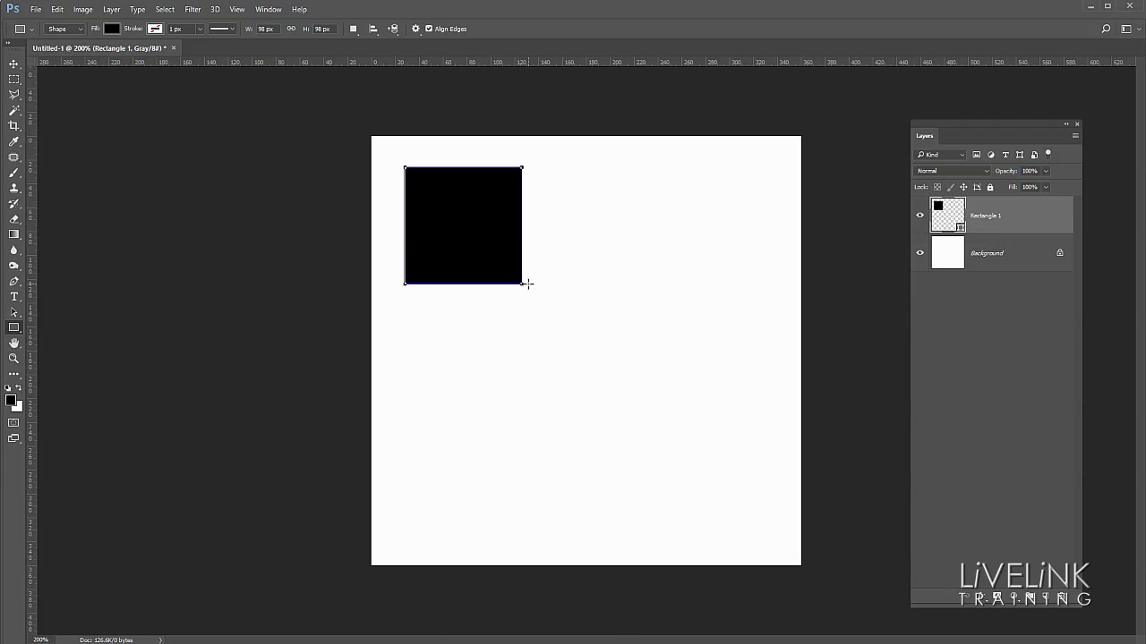
{"action": "mouse_move", "coordinate": [1021, 219]}
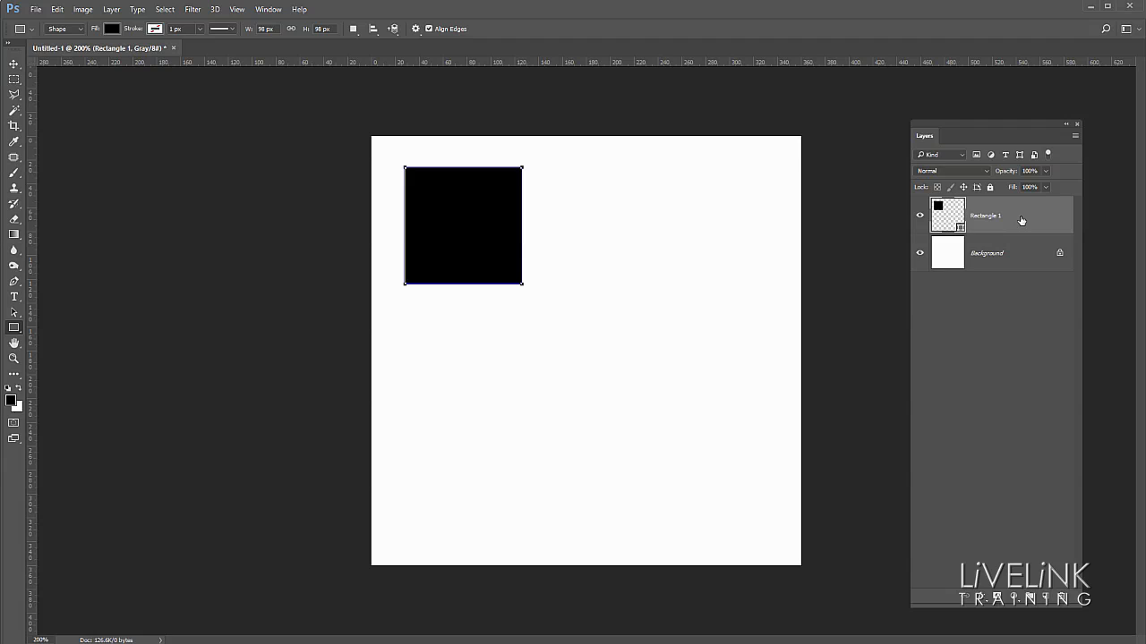
{"action": "mouse_move", "coordinate": [1025, 222]}
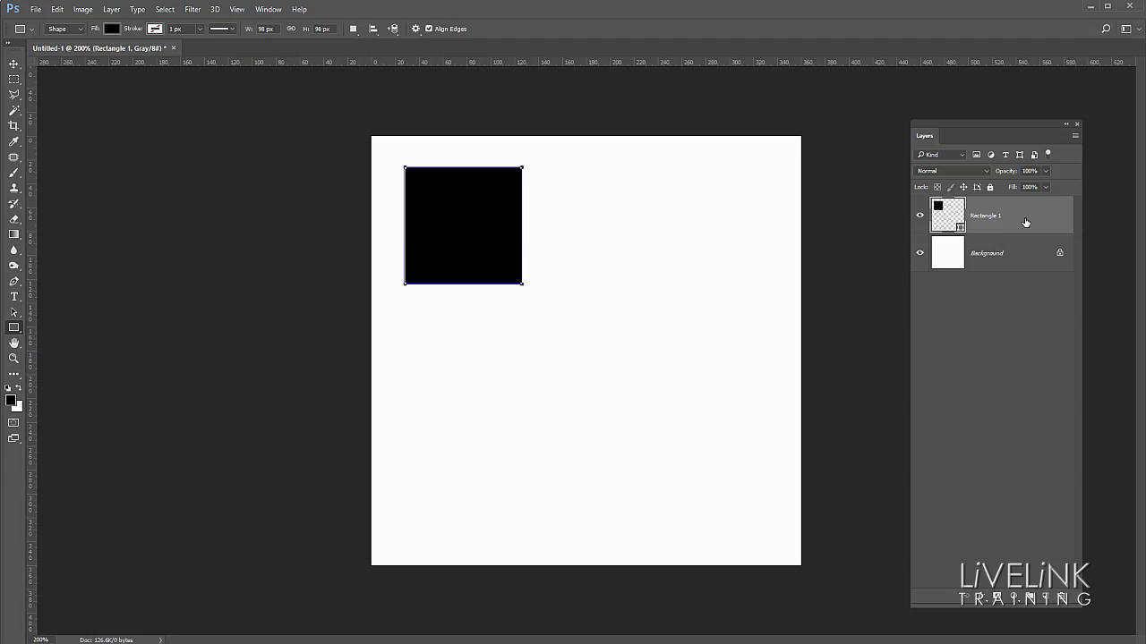
{"action": "mouse_move", "coordinate": [549, 198]}
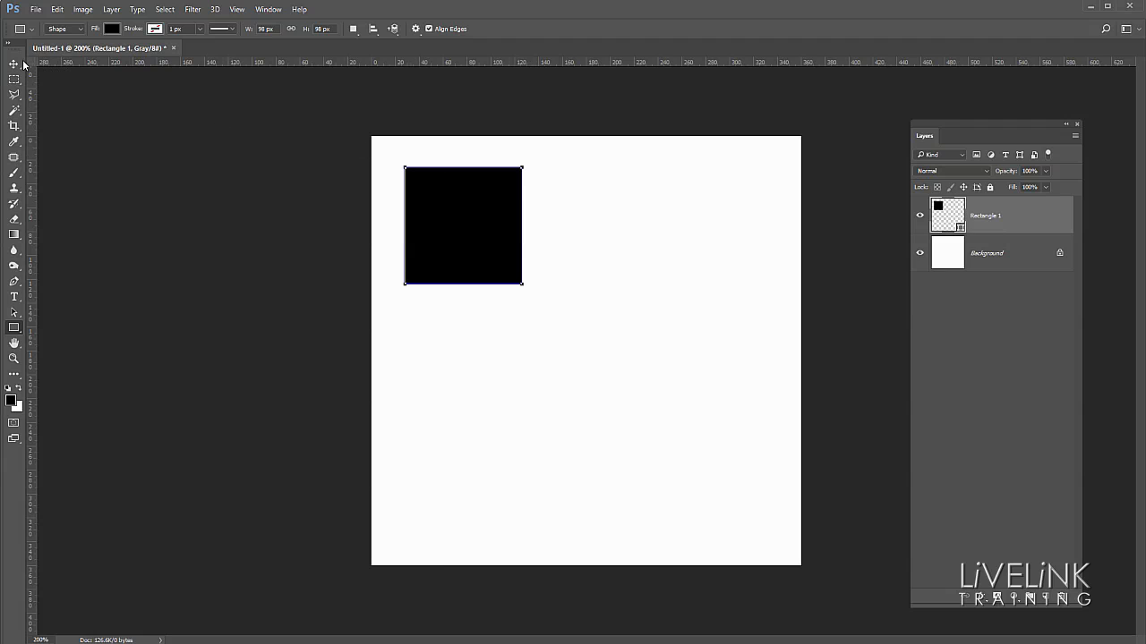
Step: Switch to the Move Tool with Auto-Select set to Layer
{"action": "key", "text": "v"}
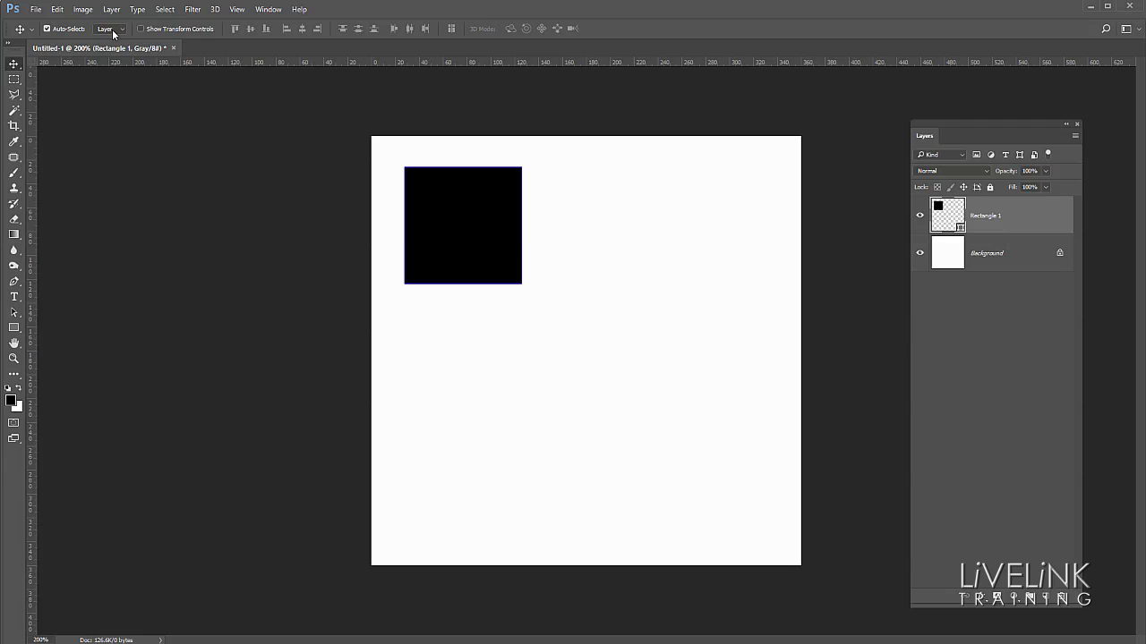
{"action": "mouse_move", "coordinate": [113, 65]}
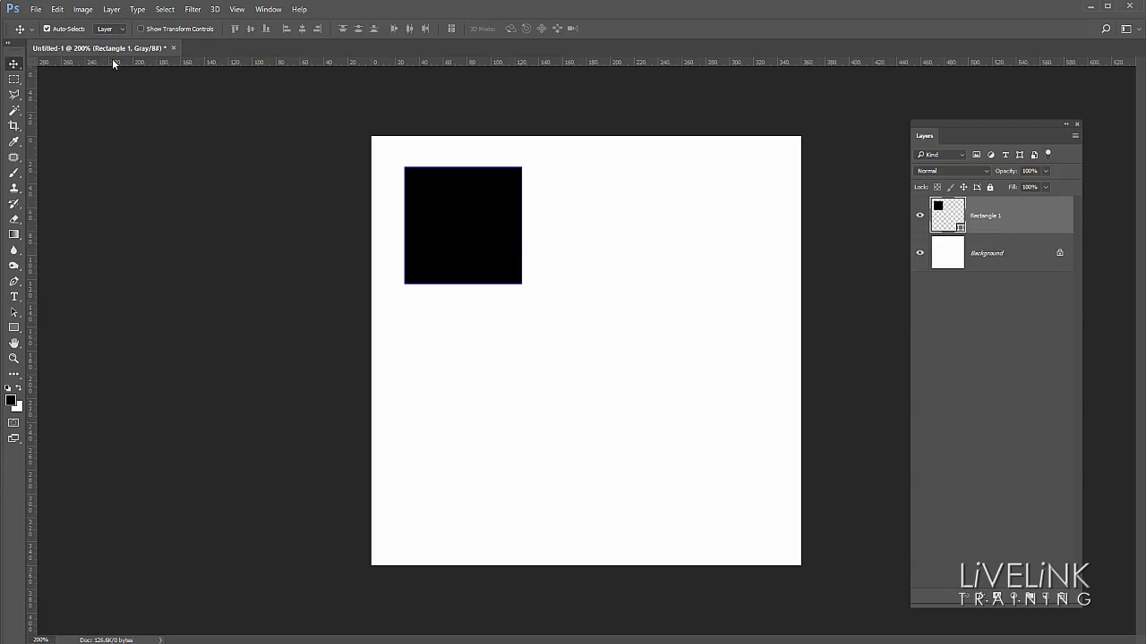
{"action": "mouse_move", "coordinate": [438, 226]}
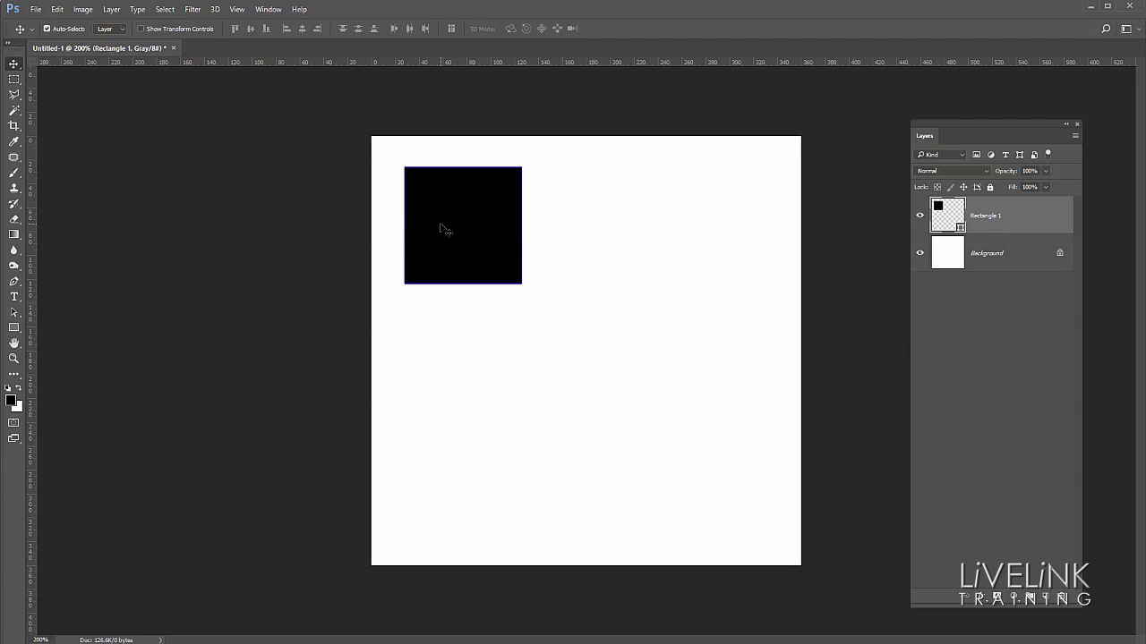
{"action": "mouse_move", "coordinate": [463, 222]}
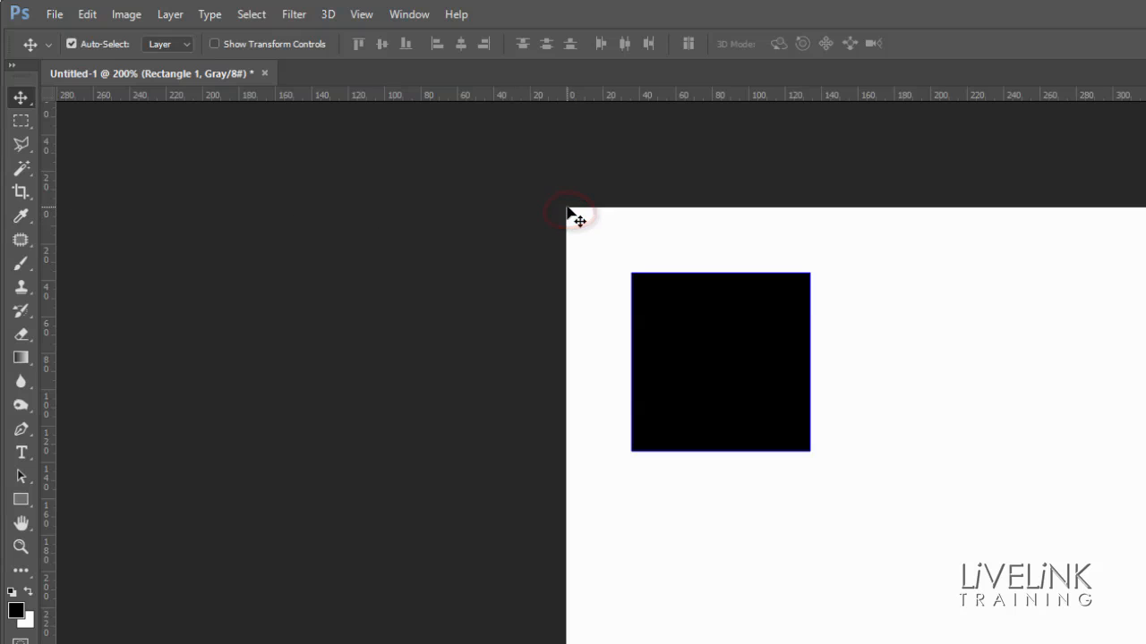
{"action": "mouse_move", "coordinate": [601, 253]}
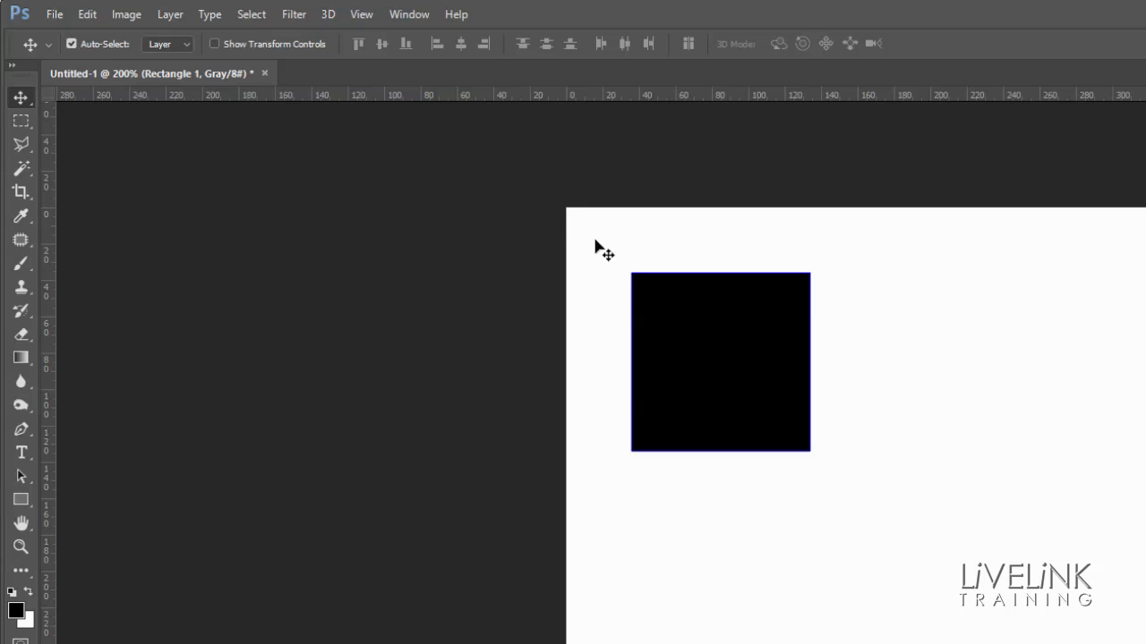
Step: Drag the black square around the page looking for smart-guide alignment
{"action": "left_click_drag", "start_coordinate": [721, 362], "coordinate": [707, 344]}
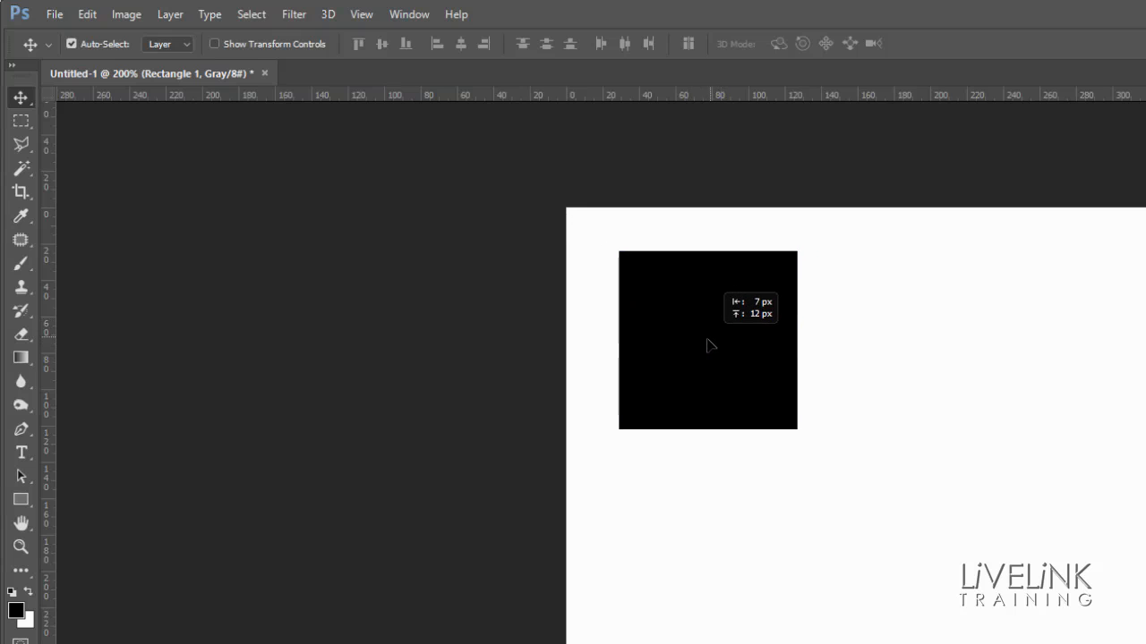
{"action": "left_click_drag", "start_coordinate": [707, 345], "coordinate": [725, 358]}
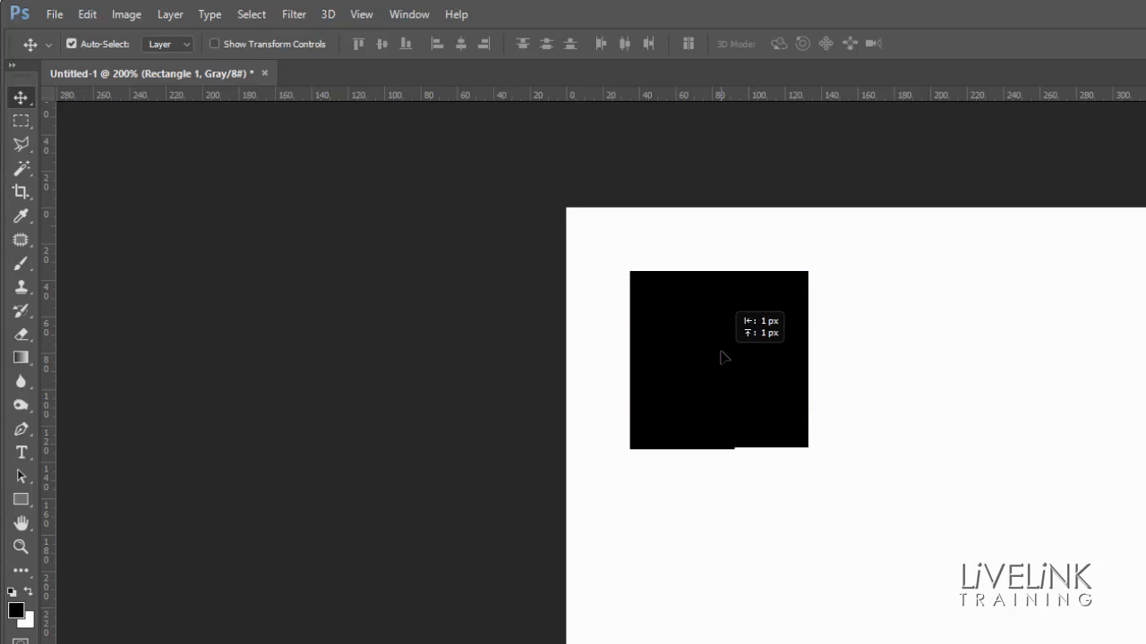
{"action": "left_click_drag", "start_coordinate": [719, 358], "coordinate": [753, 342]}
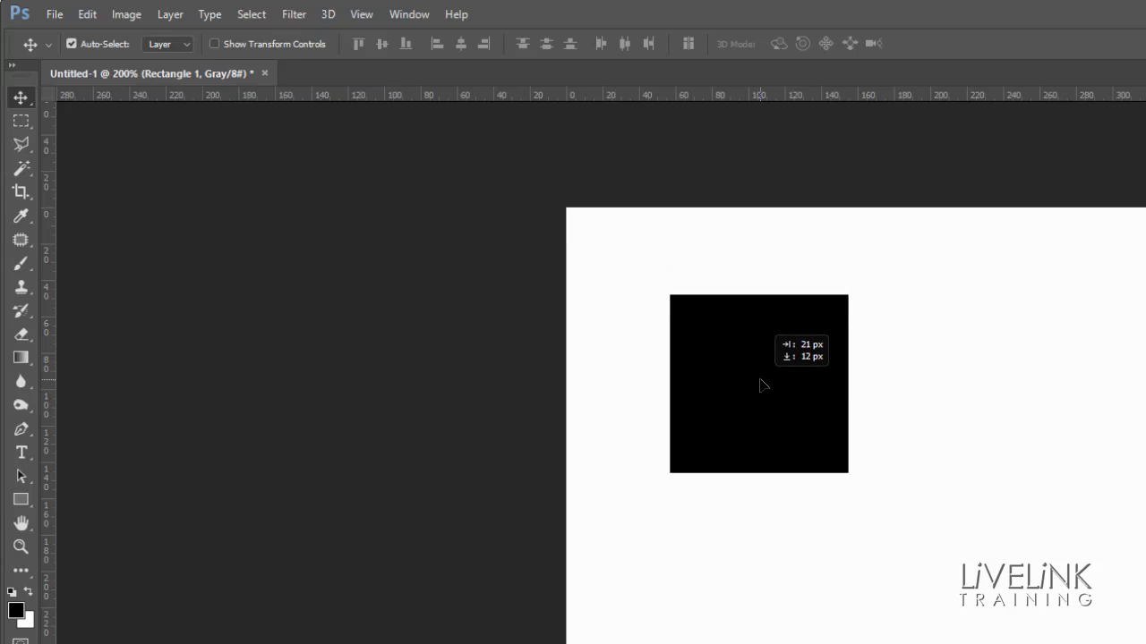
{"action": "left_click_drag", "start_coordinate": [758, 384], "coordinate": [761, 377]}
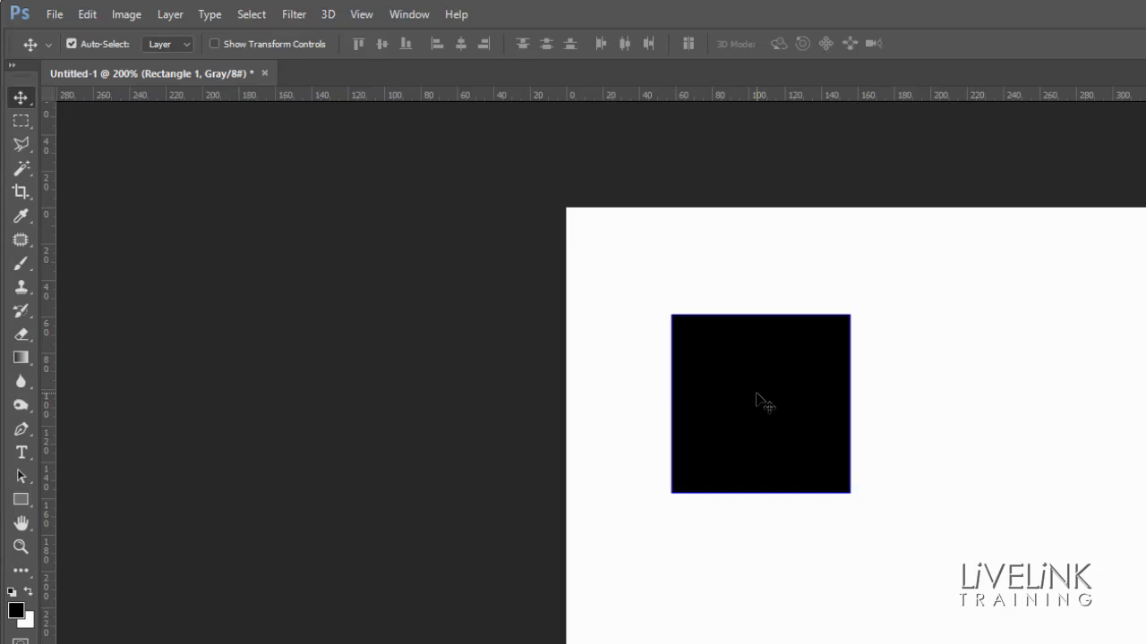
Step: Drop the square in the upper-left quadrant with its right edge on the centre line
{"action": "left_click_drag", "start_coordinate": [760, 404], "coordinate": [813, 391]}
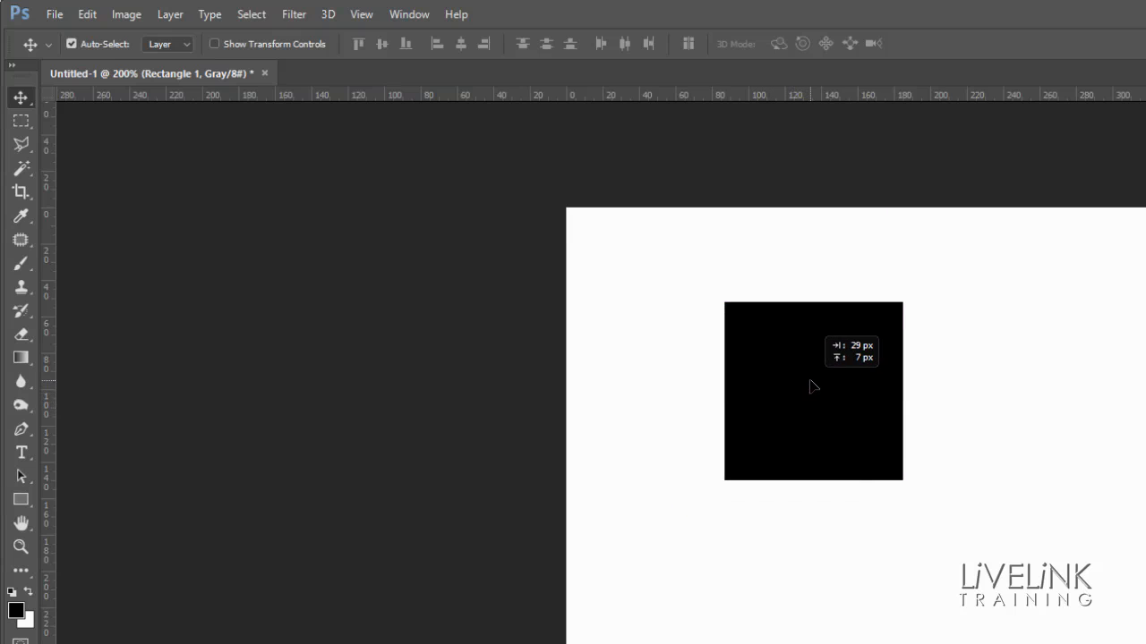
{"action": "left_click_drag", "start_coordinate": [813, 387], "coordinate": [822, 420]}
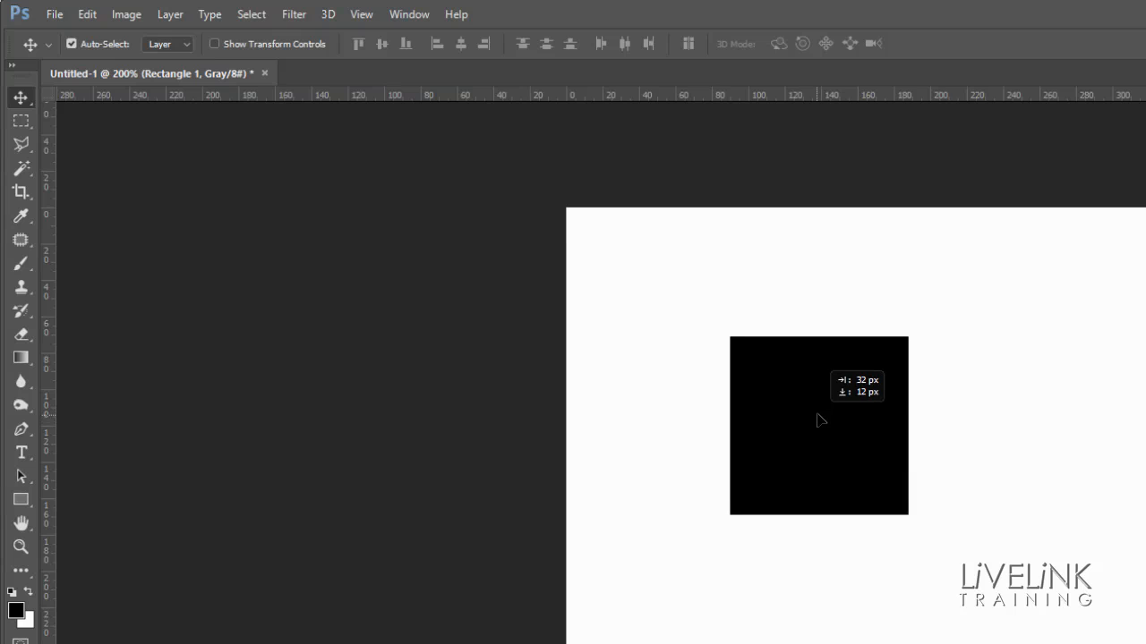
{"action": "left_click_drag", "start_coordinate": [819, 421], "coordinate": [828, 448]}
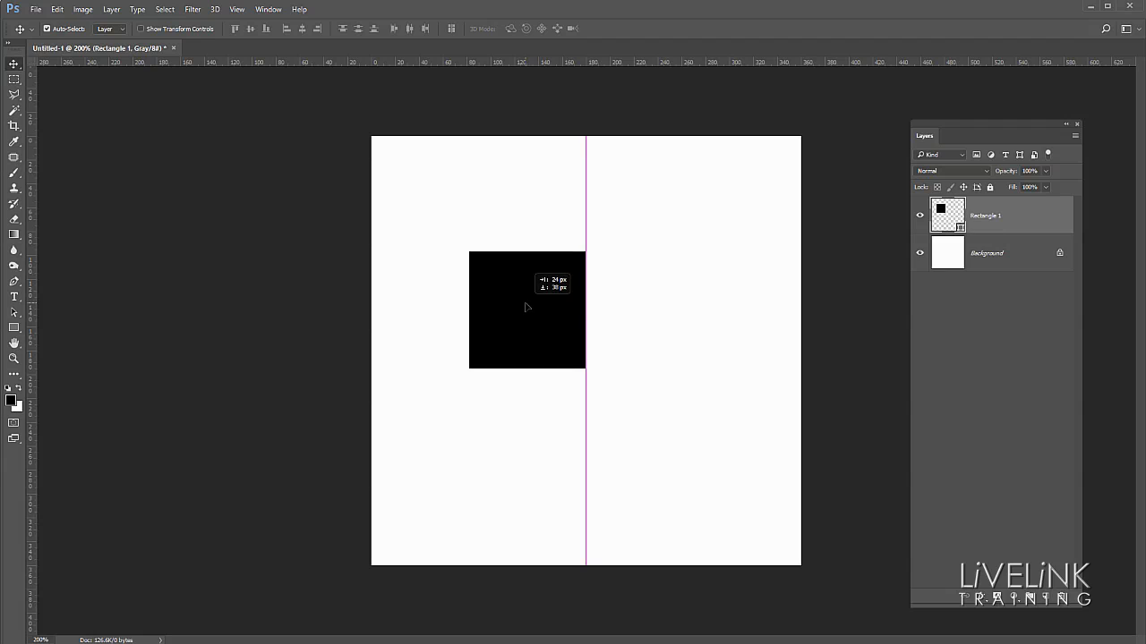
{"action": "left_click_drag", "start_coordinate": [526, 308], "coordinate": [526, 325]}
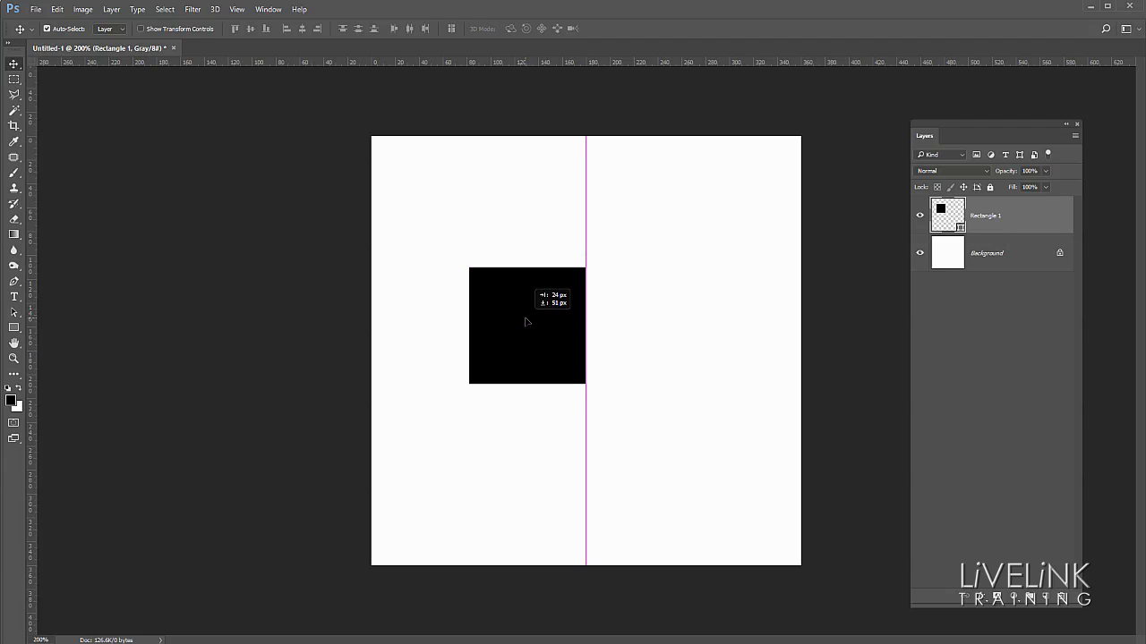
{"action": "left_click_drag", "start_coordinate": [526, 325], "coordinate": [537, 292]}
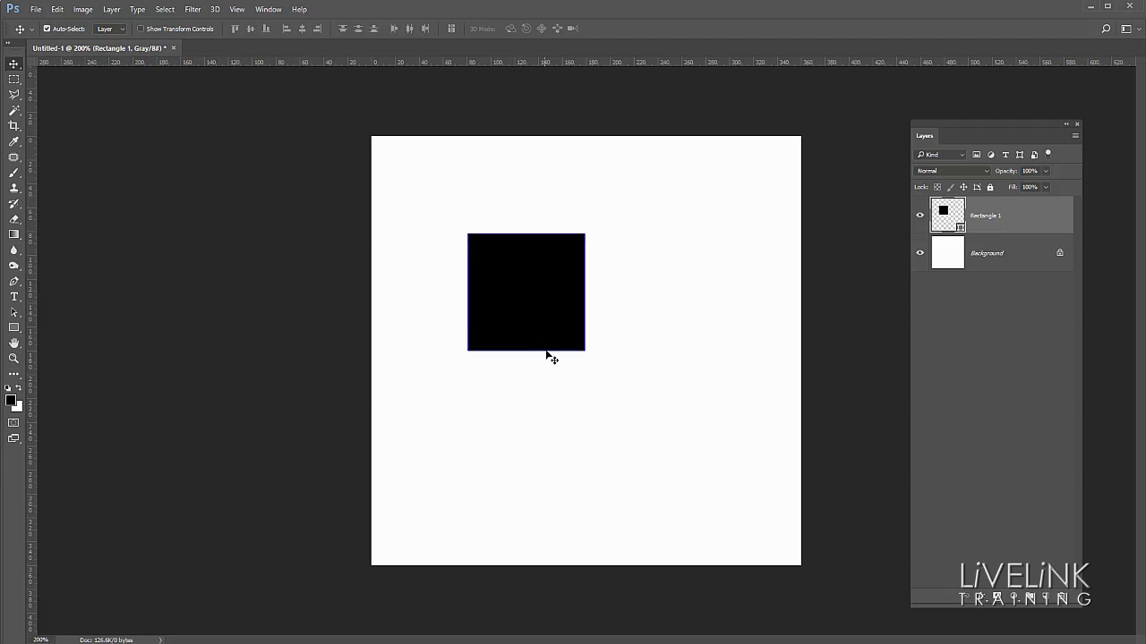
Step: Check the square's smart-guide distances to the canvas edges and nudge it right toward 82 px
{"action": "key", "text": "Ctrl"}
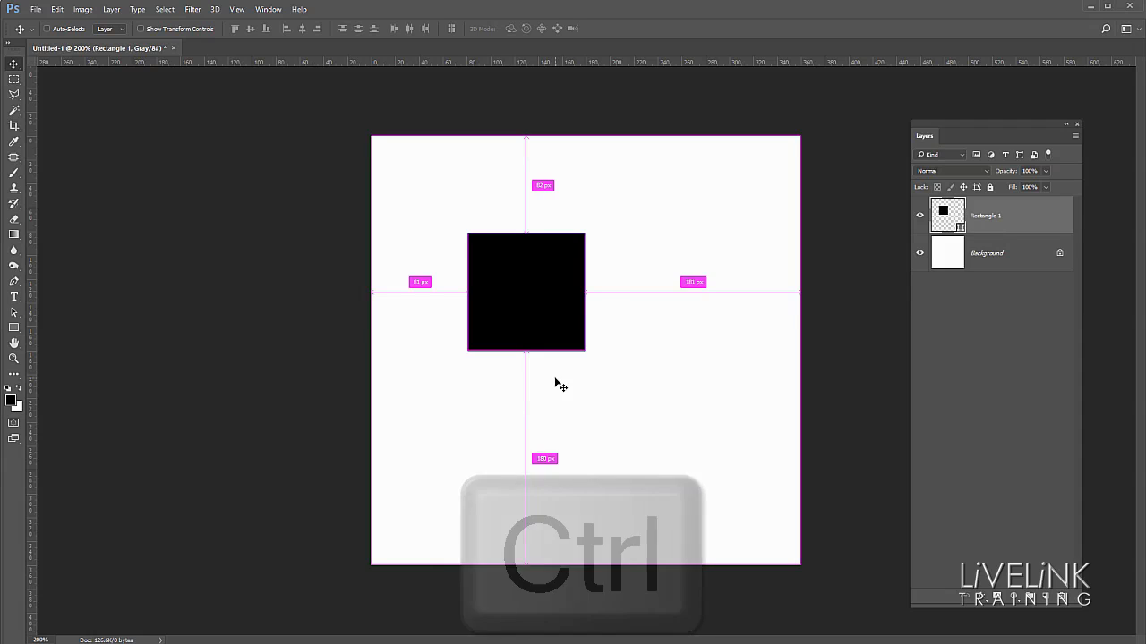
{"action": "key", "text": "Ctrl"}
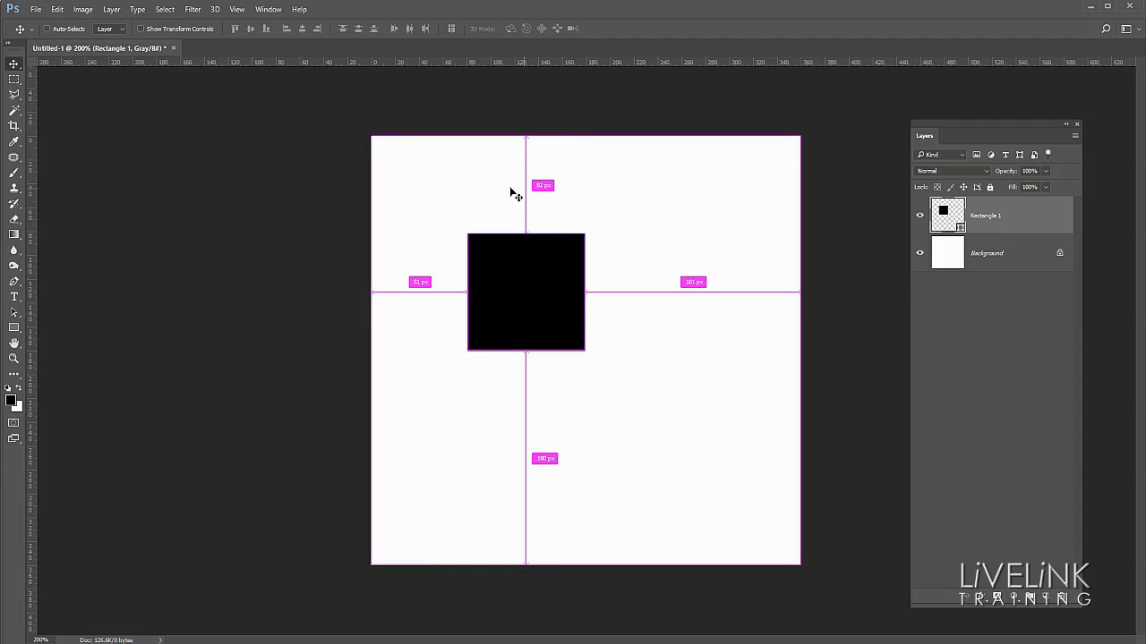
{"action": "mouse_move", "coordinate": [548, 477]}
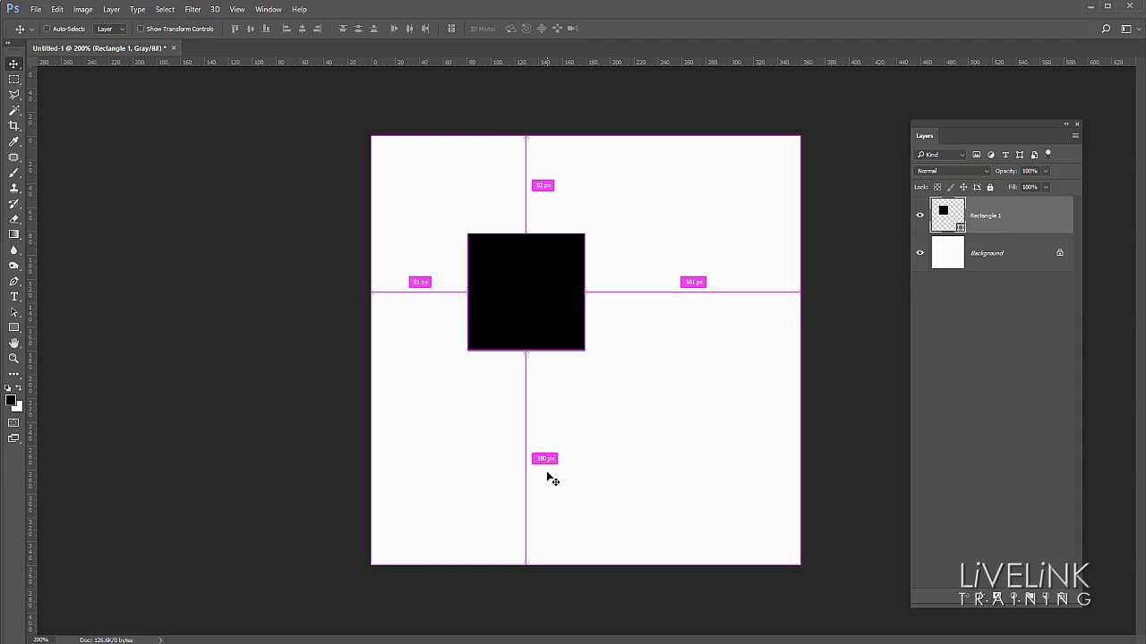
{"action": "mouse_move", "coordinate": [702, 289]}
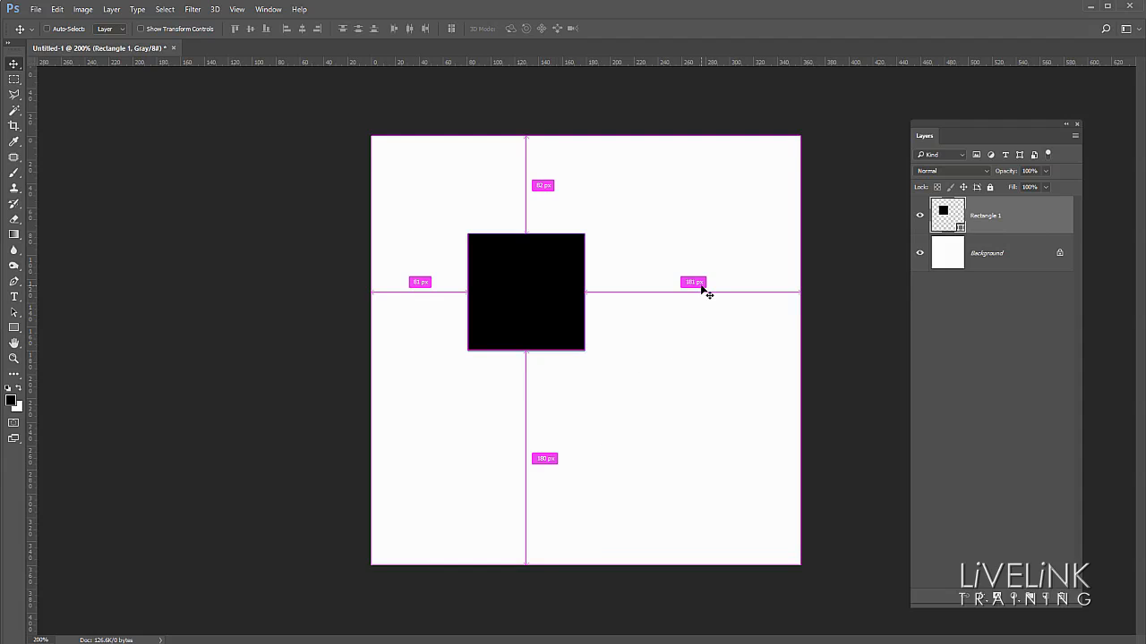
{"action": "mouse_move", "coordinate": [628, 353]}
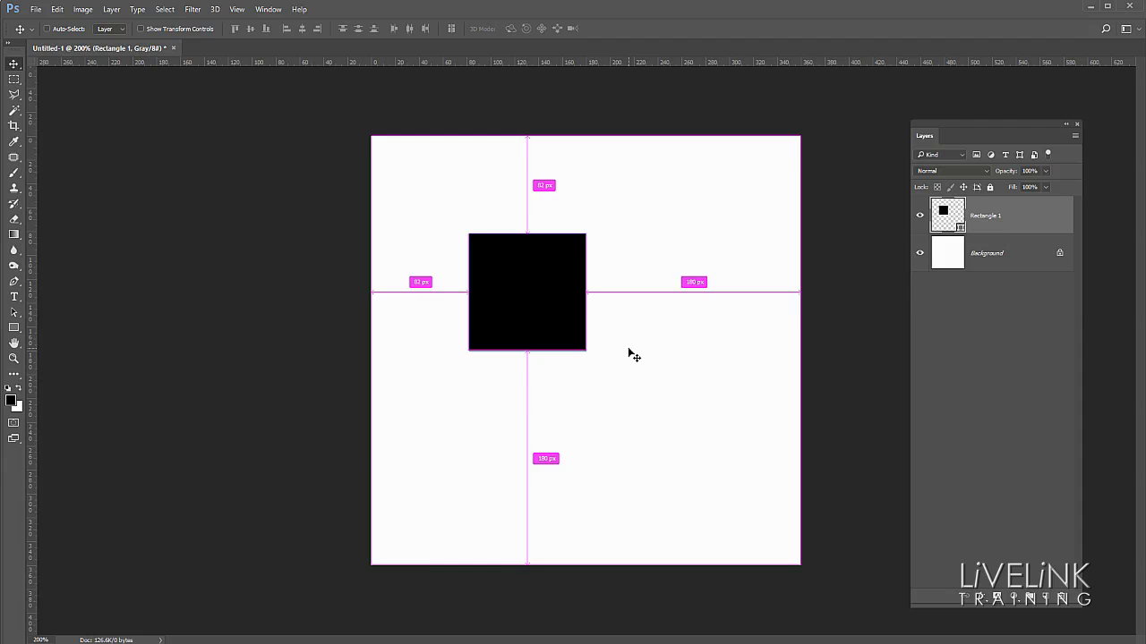
{"action": "key", "text": "Right"}
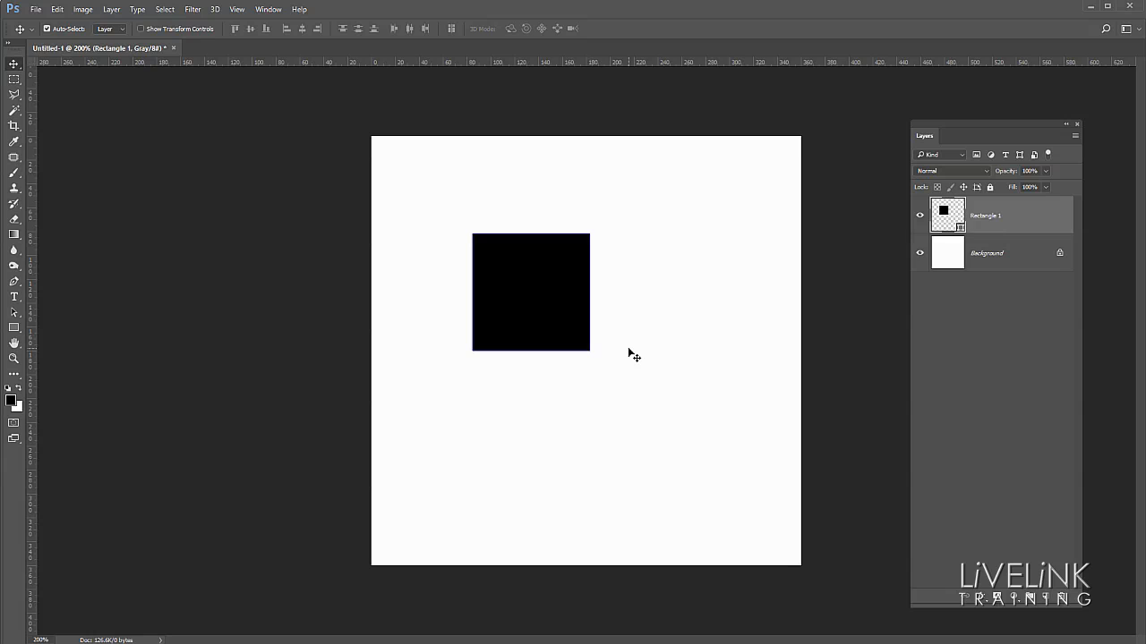
{"action": "mouse_move", "coordinate": [614, 352]}
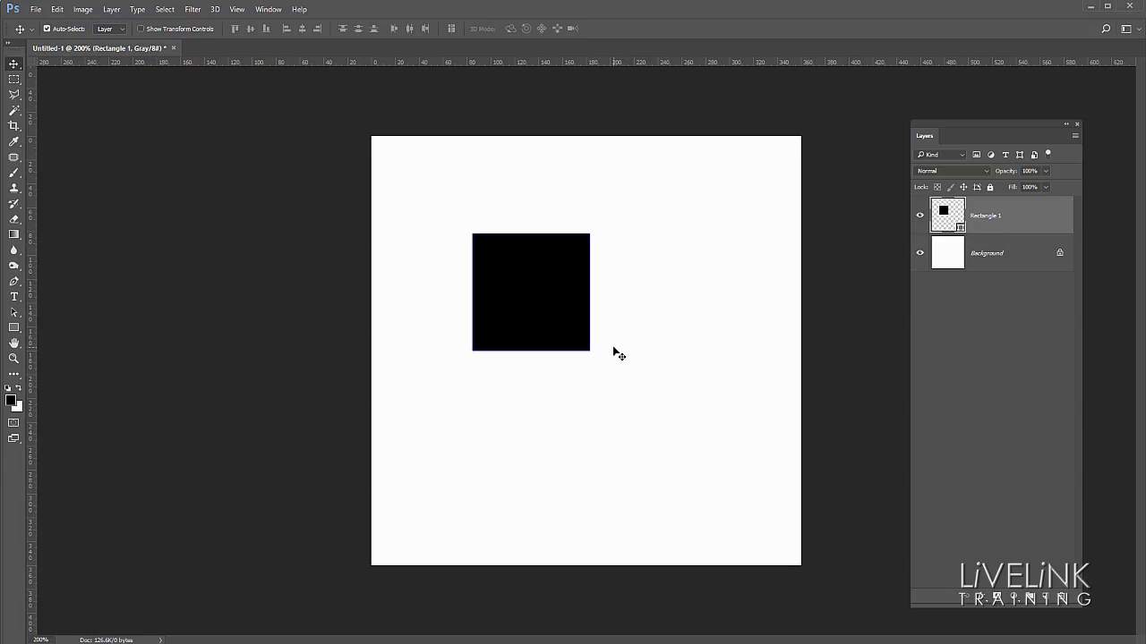
Step: Alt-drag a duplicate square directly below the original with a 10 px gap
{"action": "key", "text": "Alt"}
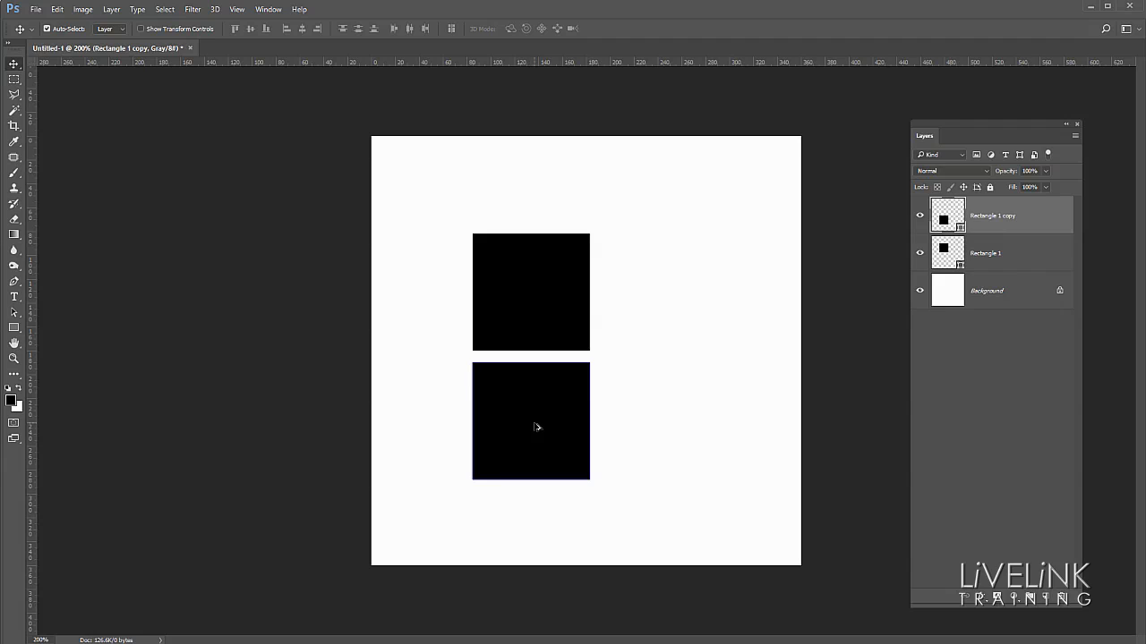
{"action": "mouse_move", "coordinate": [536, 430]}
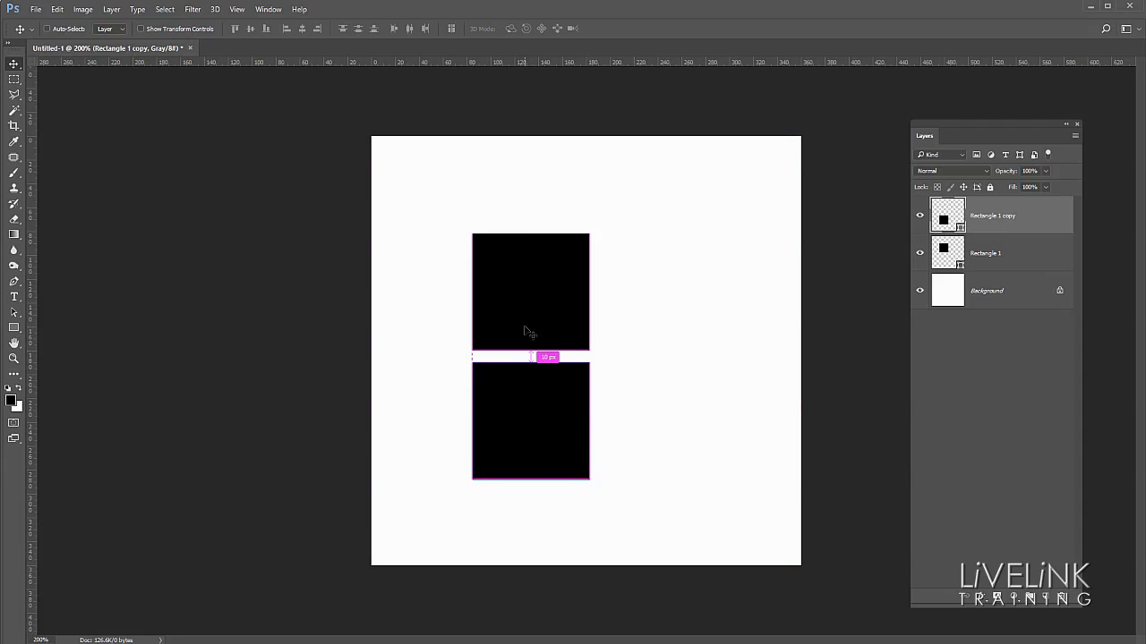
{"action": "mouse_move", "coordinate": [564, 339]}
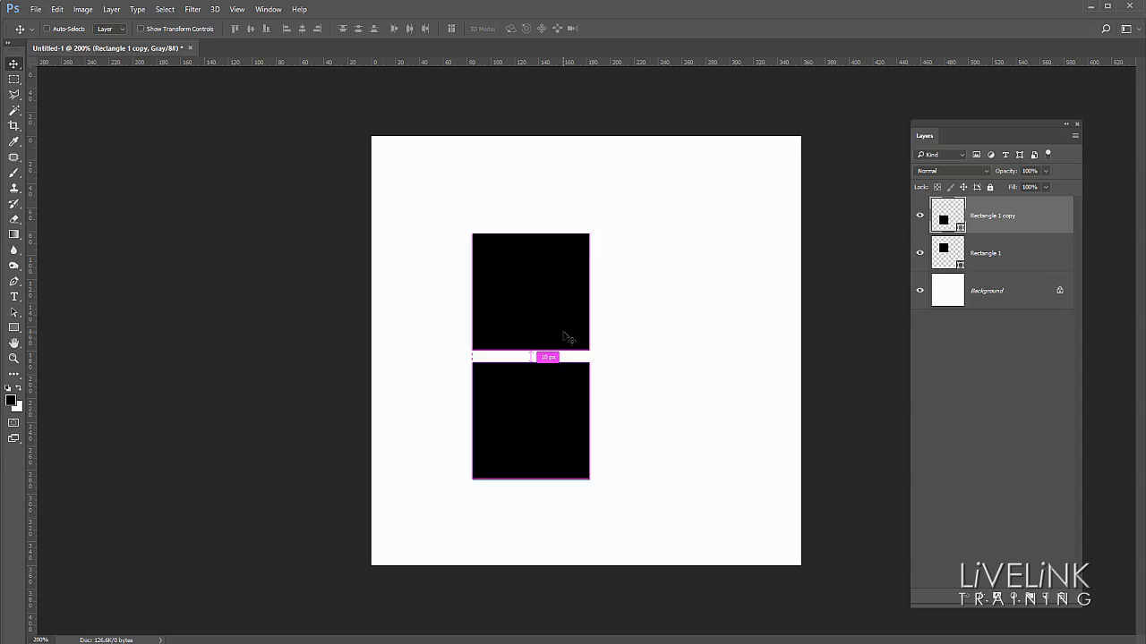
{"action": "mouse_move", "coordinate": [569, 332]}
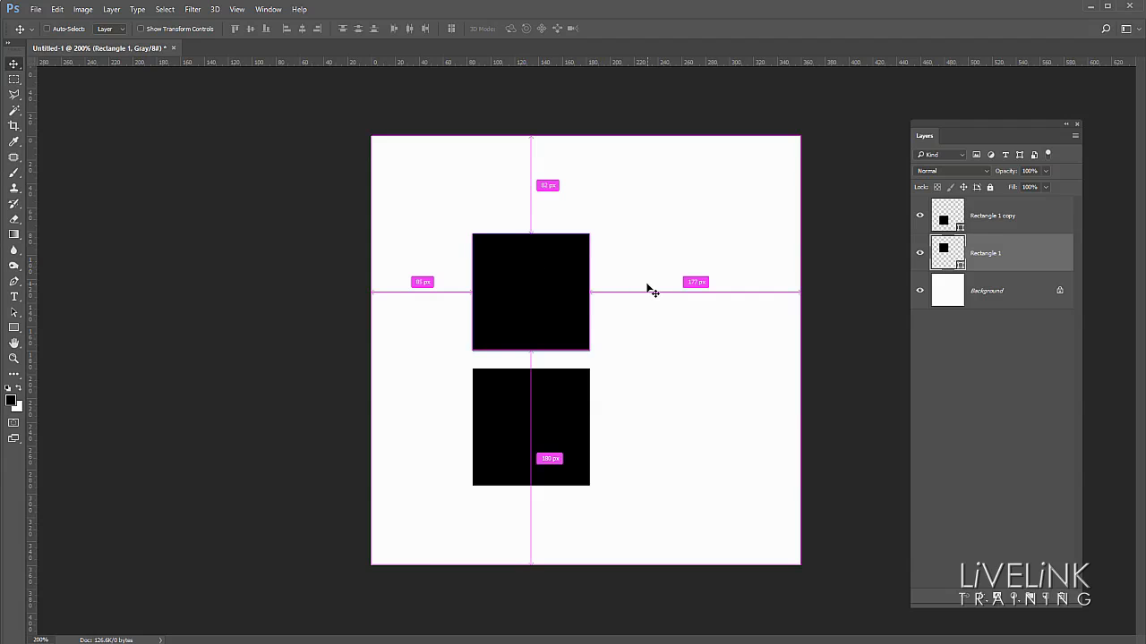
{"action": "mouse_move", "coordinate": [649, 298]}
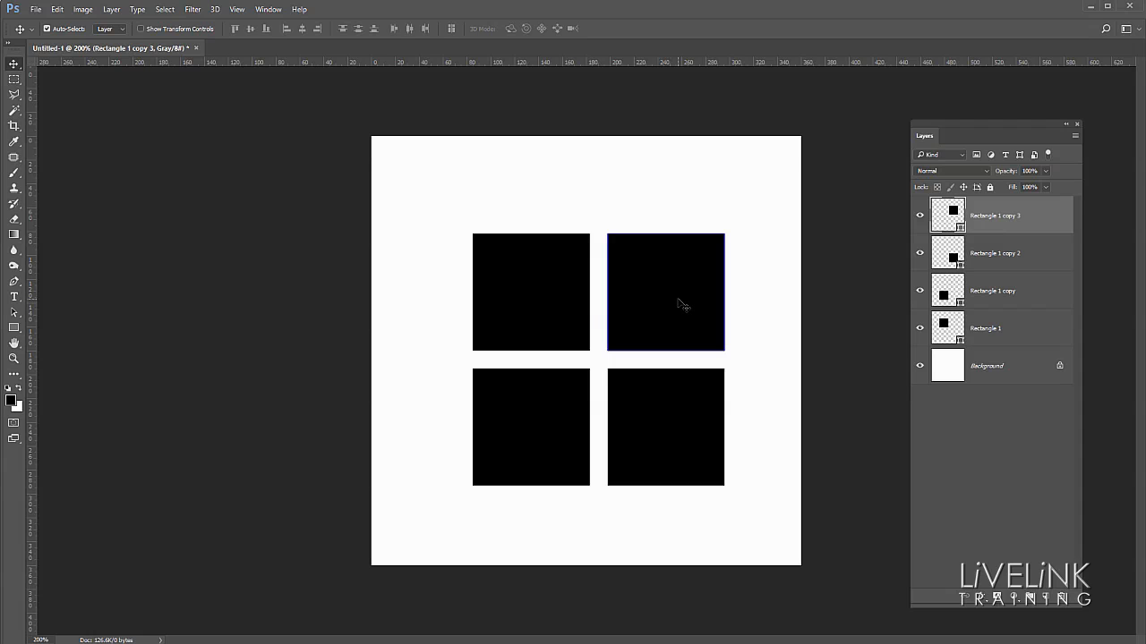
{"action": "mouse_move", "coordinate": [15, 189]}
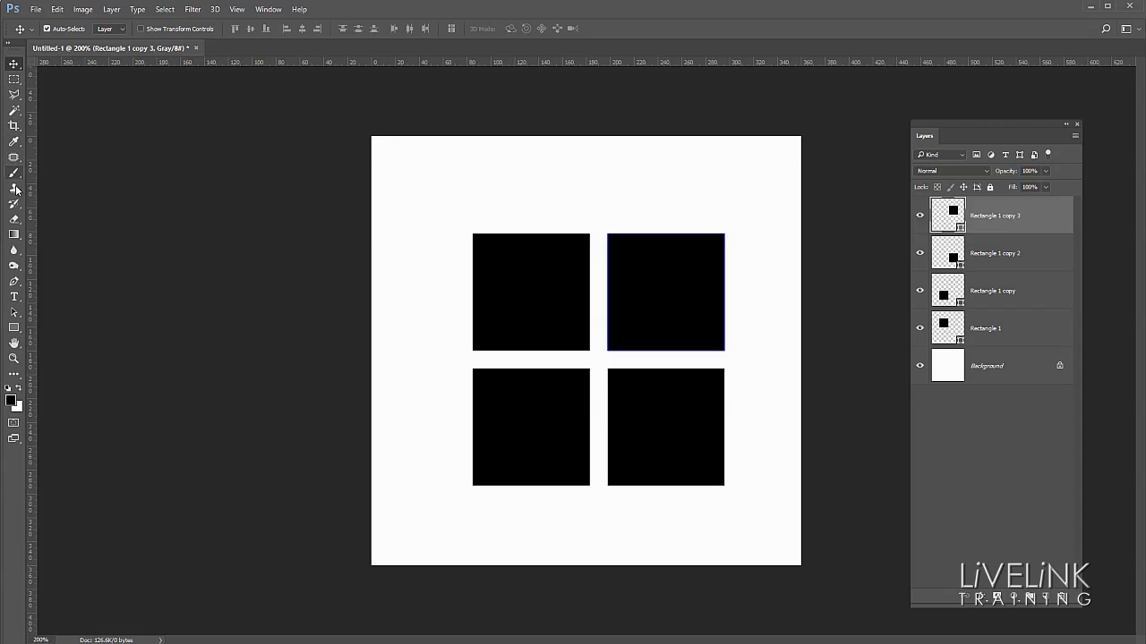
{"action": "mouse_move", "coordinate": [14, 127]}
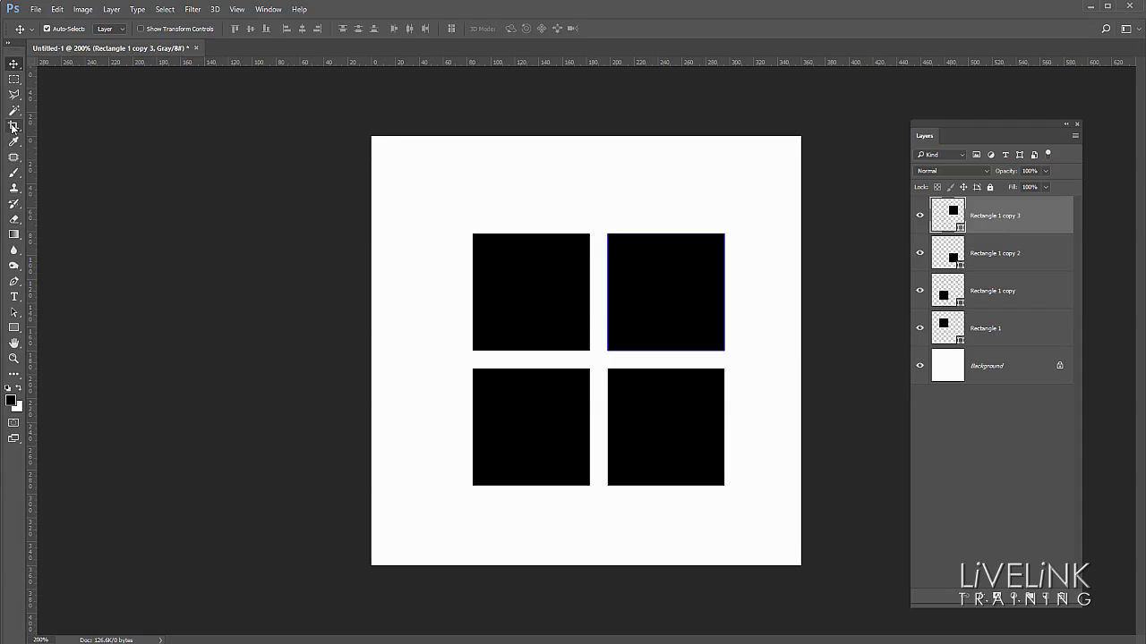
Step: Crop the canvas to a tight white border around the 2 × 2 square grid
{"action": "left_click", "coordinate": [13, 124]}
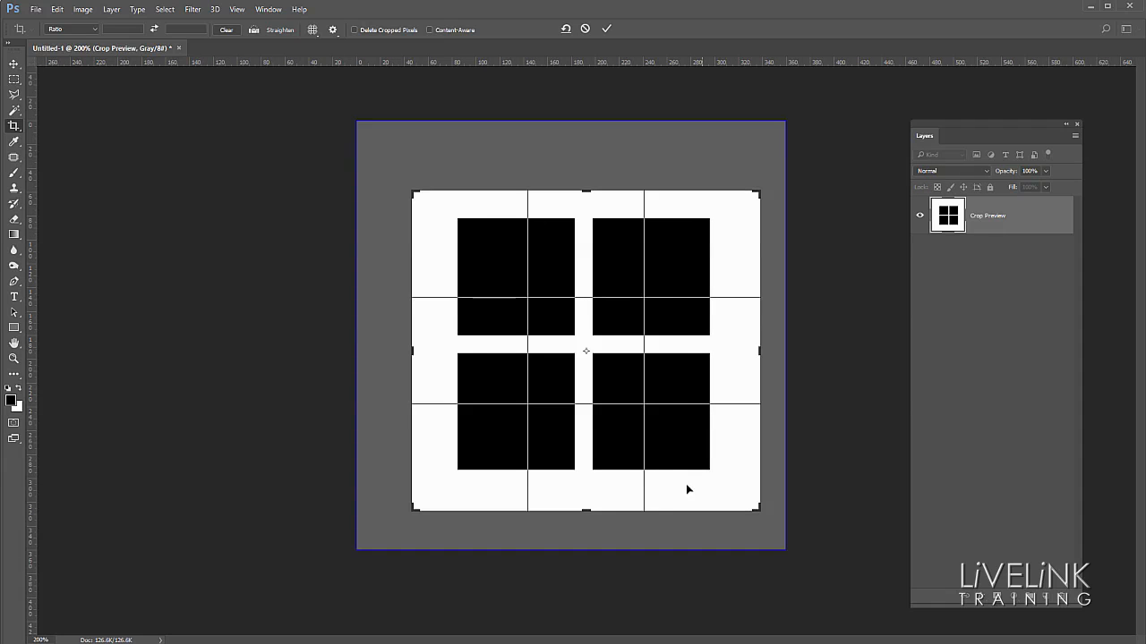
{"action": "left_click_drag", "start_coordinate": [587, 510], "coordinate": [590, 522]}
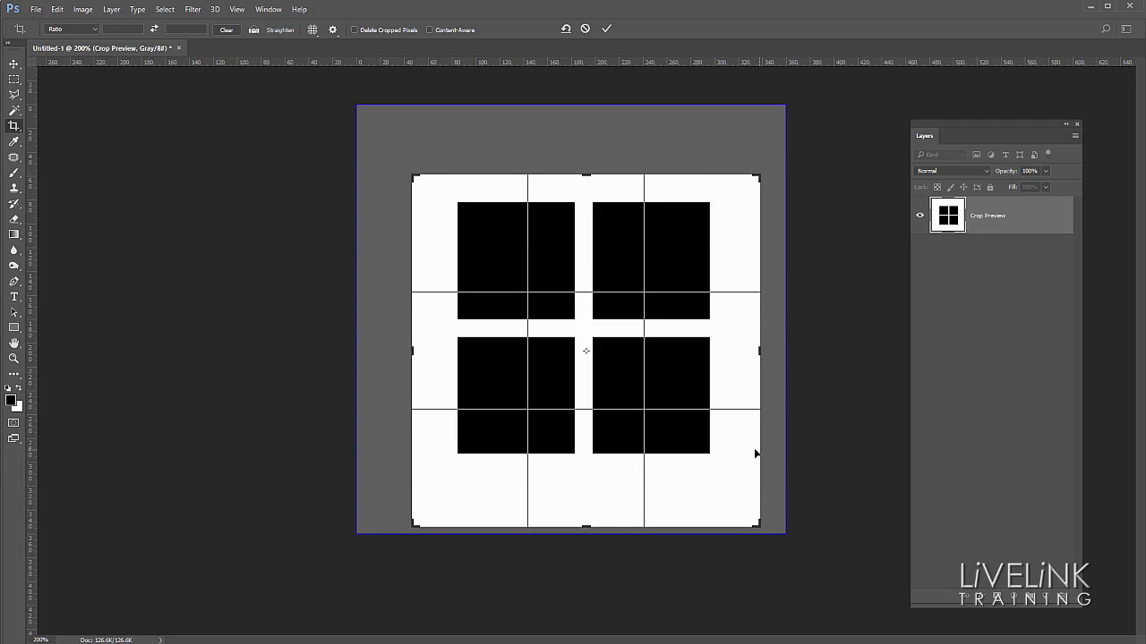
{"action": "mouse_move", "coordinate": [696, 315]}
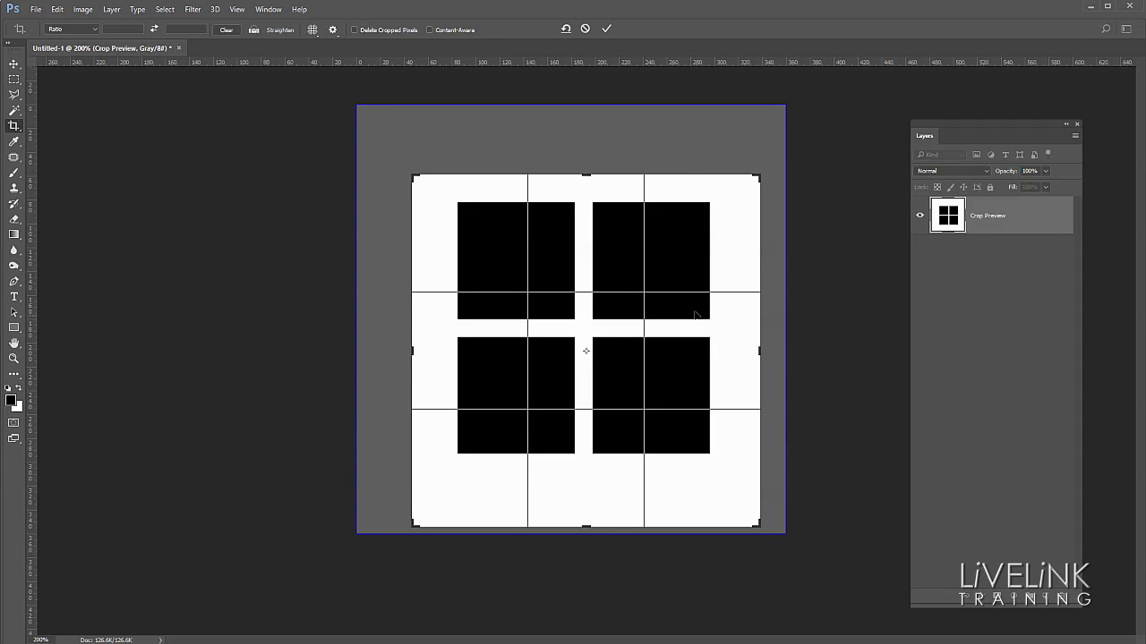
{"action": "left_click", "coordinate": [606, 29]}
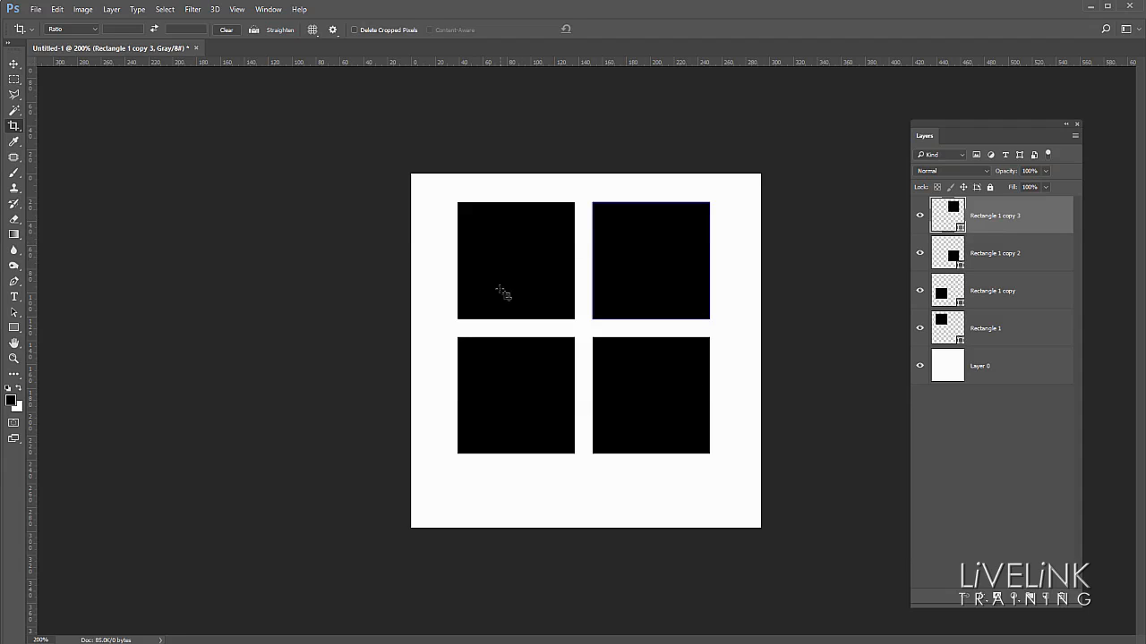
{"action": "mouse_move", "coordinate": [697, 343]}
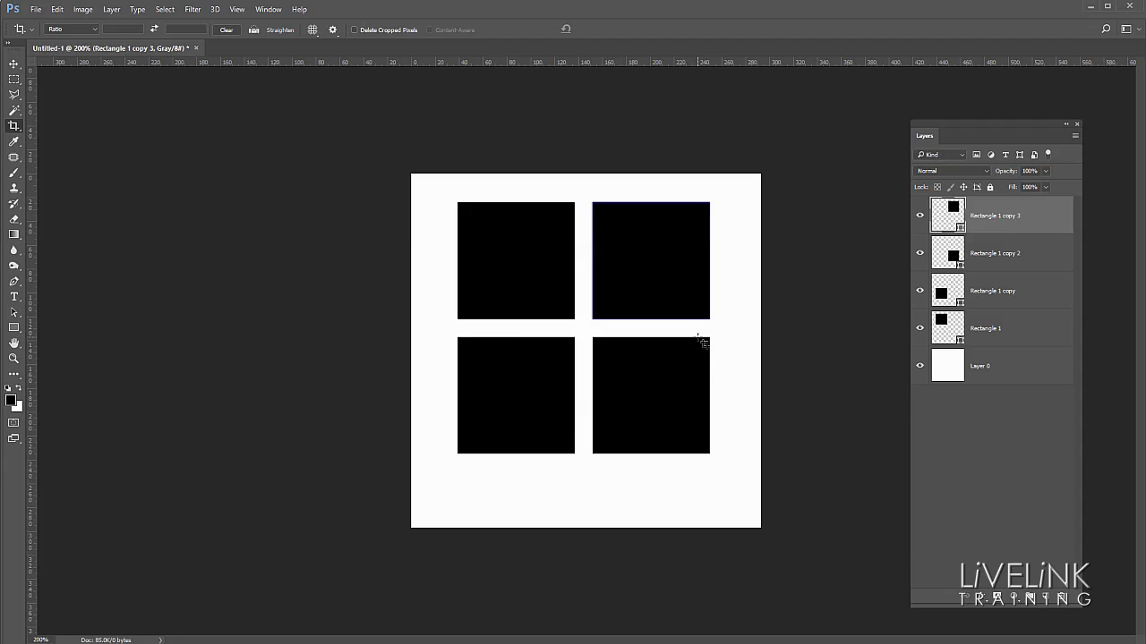
{"action": "mouse_move", "coordinate": [482, 407]}
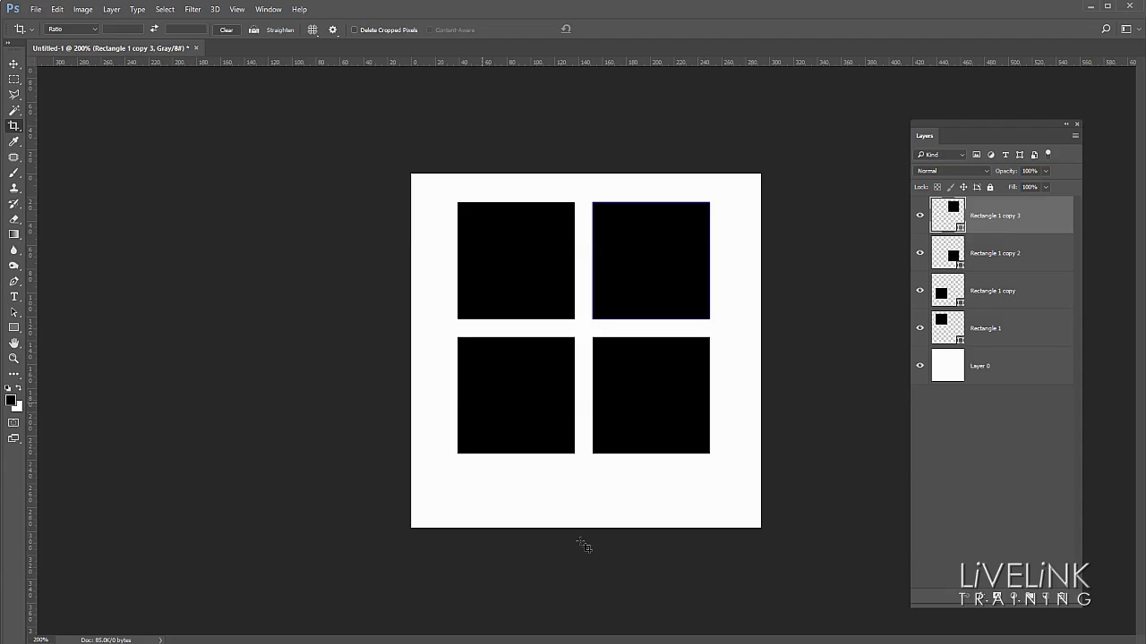
{"action": "mouse_move", "coordinate": [355, 365]}
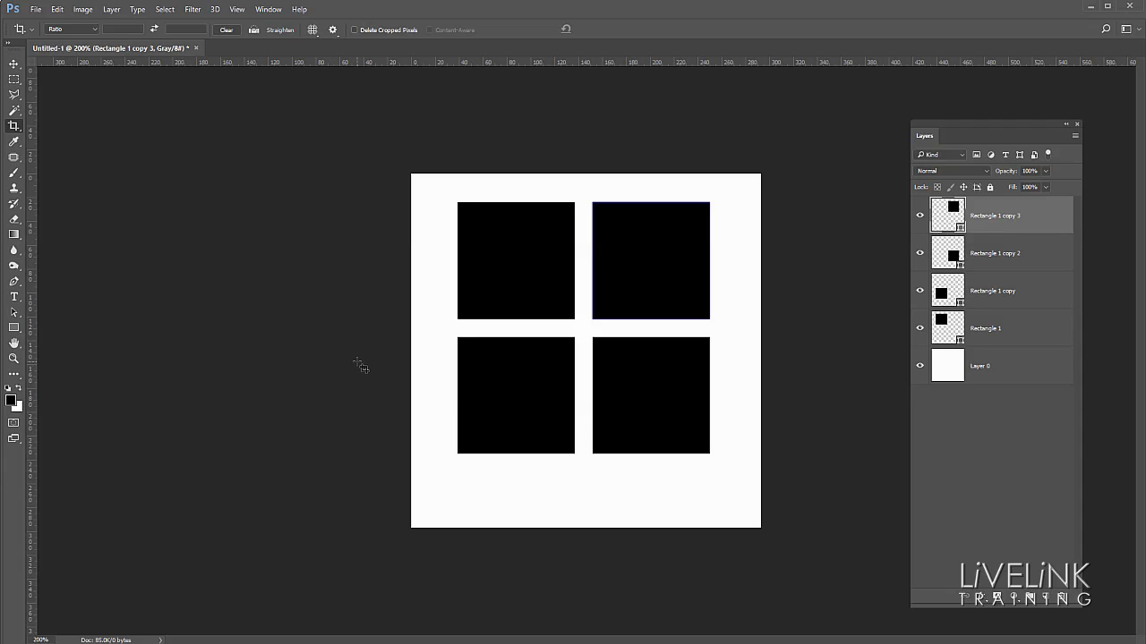